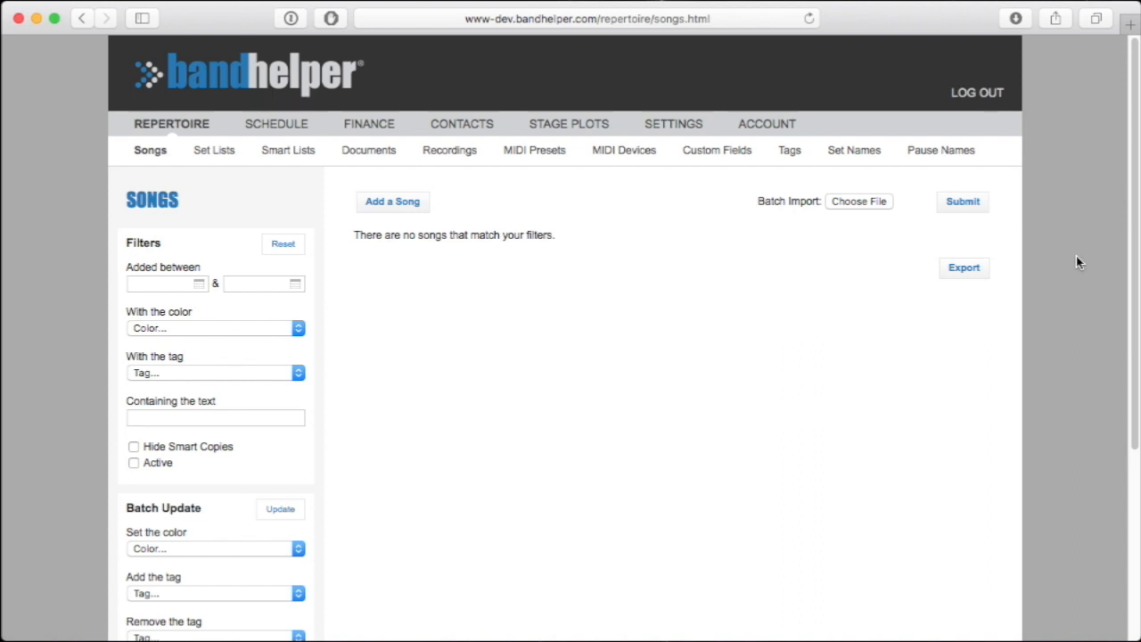
{"action": "mouse_move", "coordinate": [1079, 264]}
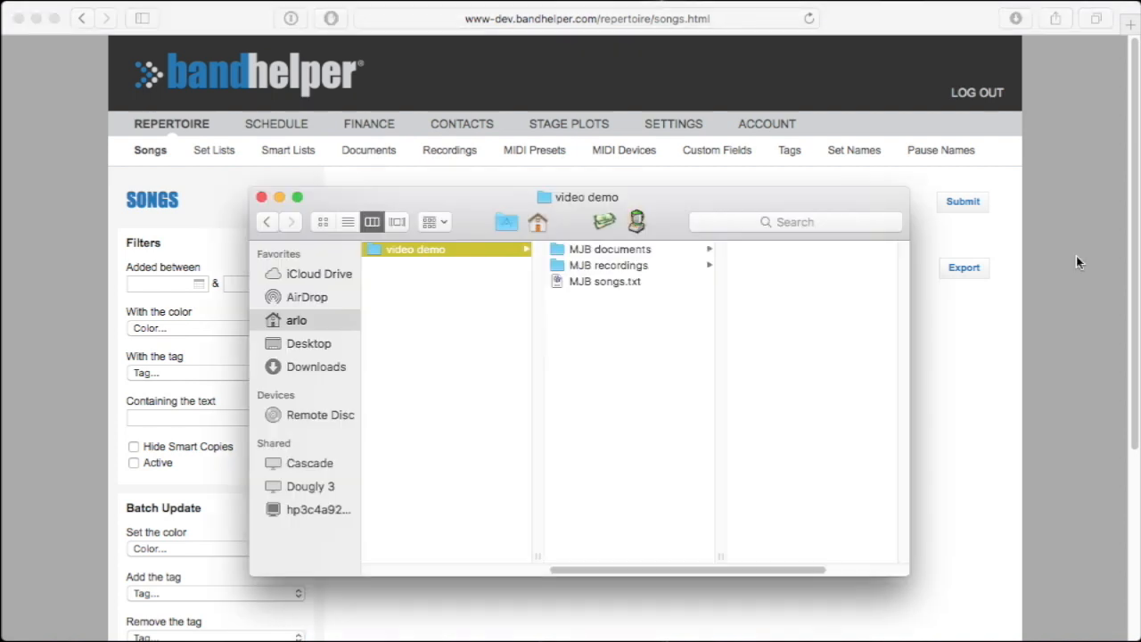
{"action": "mouse_move", "coordinate": [637, 257]}
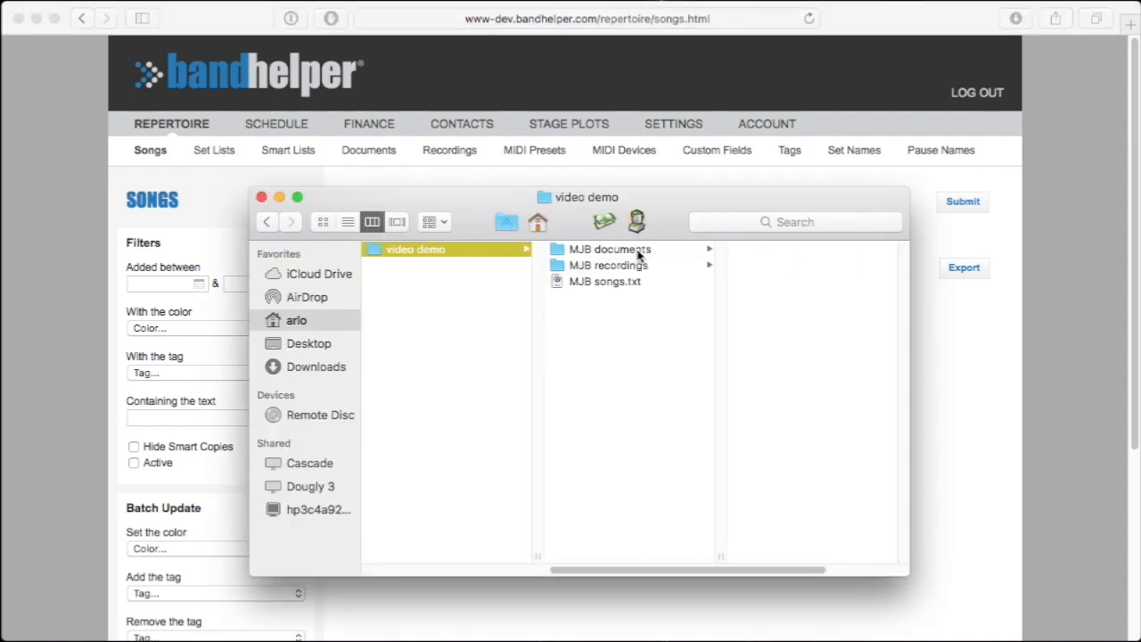
View the MJB documents folder's files, then compress the folder into a zip archive
{"action": "left_click", "coordinate": [609, 248]}
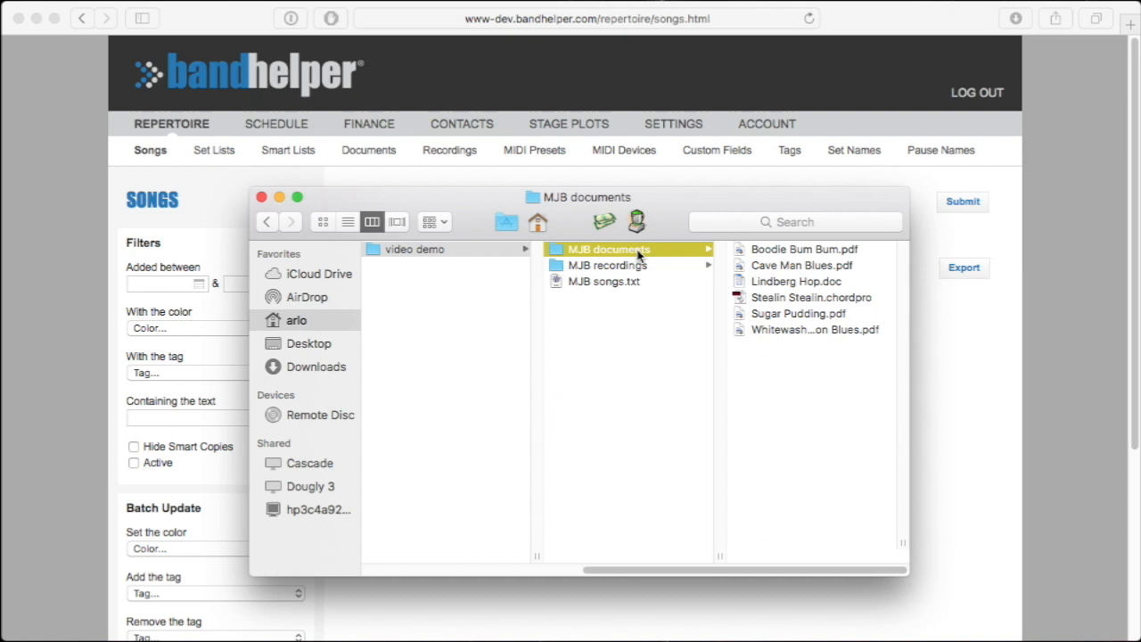
{"action": "right_click", "coordinate": [607, 249]}
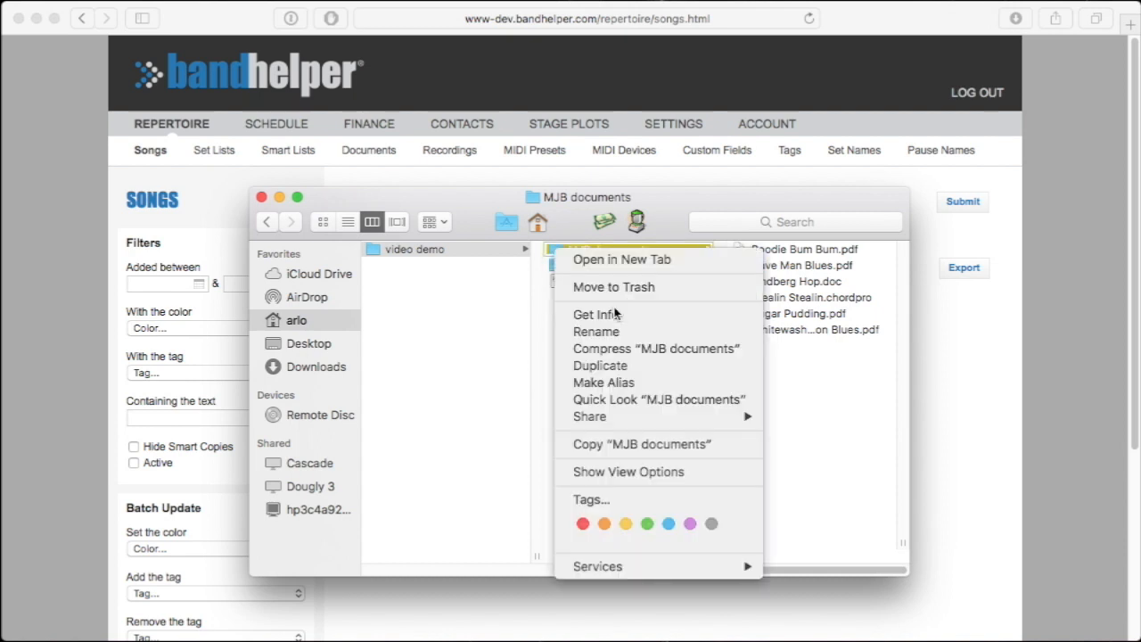
{"action": "left_click", "coordinate": [632, 348]}
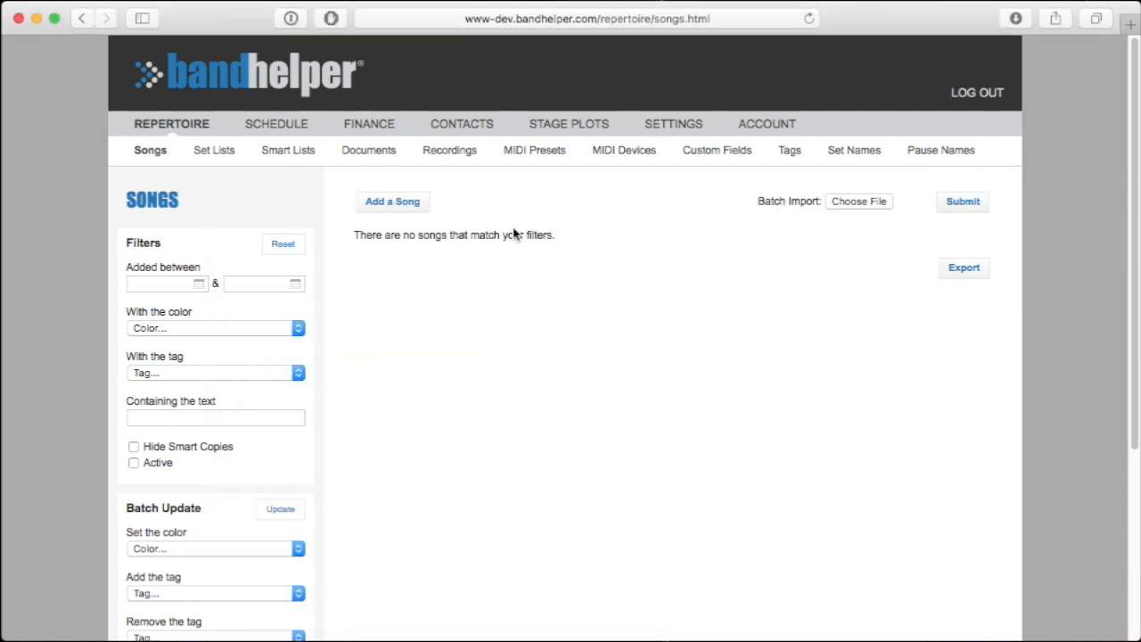
Import MJB documents.zip on the Documents page with Add New Songs ticked
{"action": "left_click", "coordinate": [368, 150]}
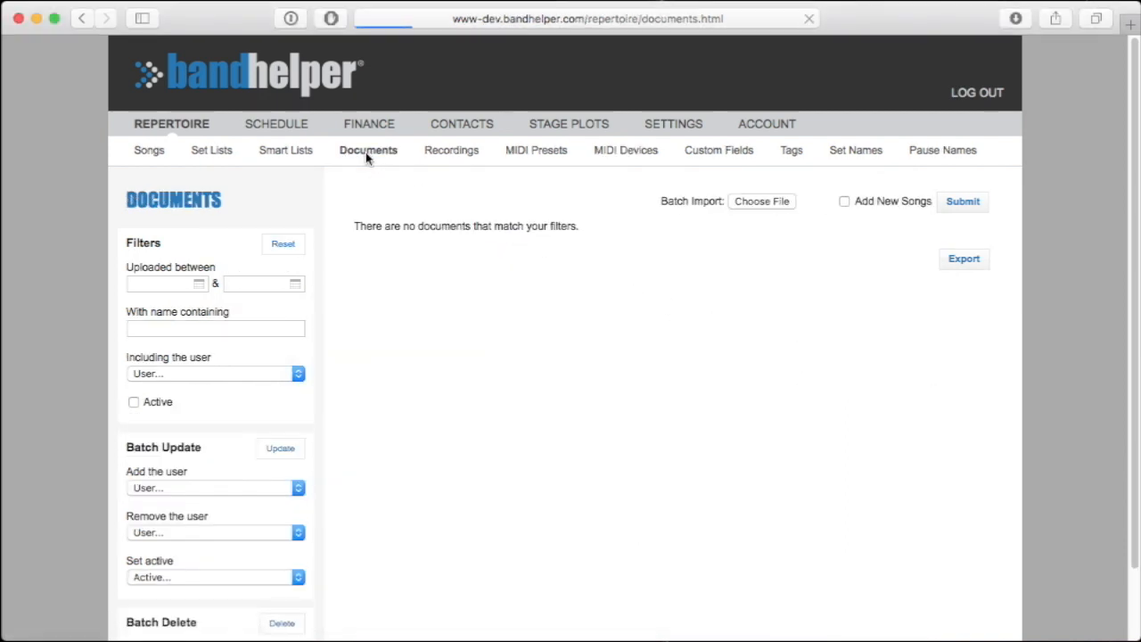
{"action": "left_click", "coordinate": [760, 201]}
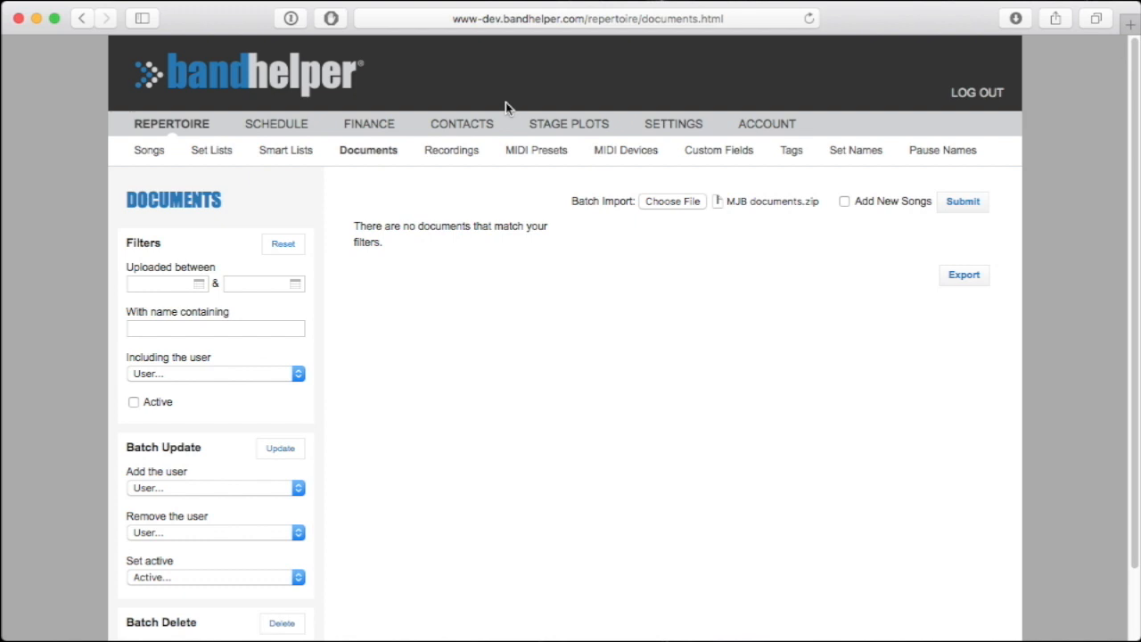
{"action": "left_click", "coordinate": [844, 200]}
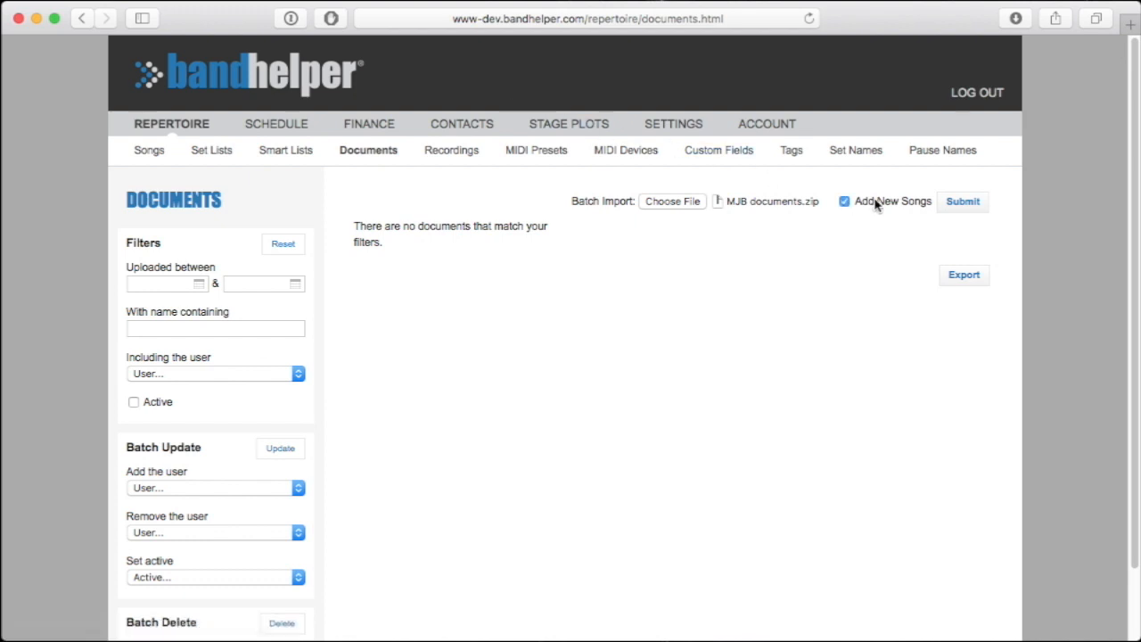
{"action": "left_click", "coordinate": [962, 200]}
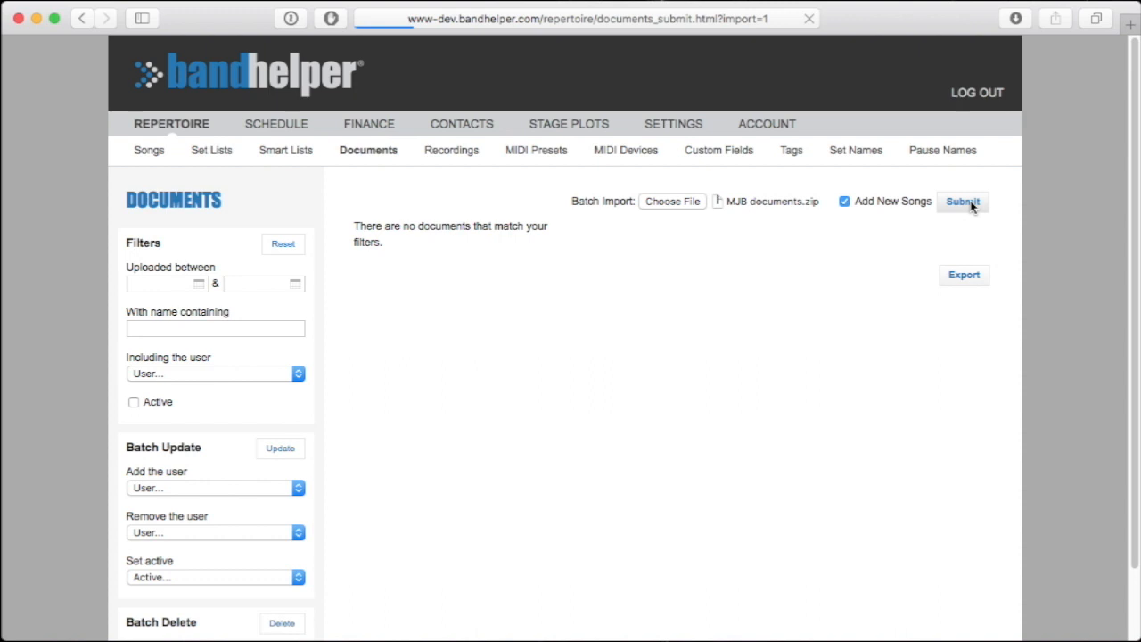
{"action": "left_click", "coordinate": [961, 201]}
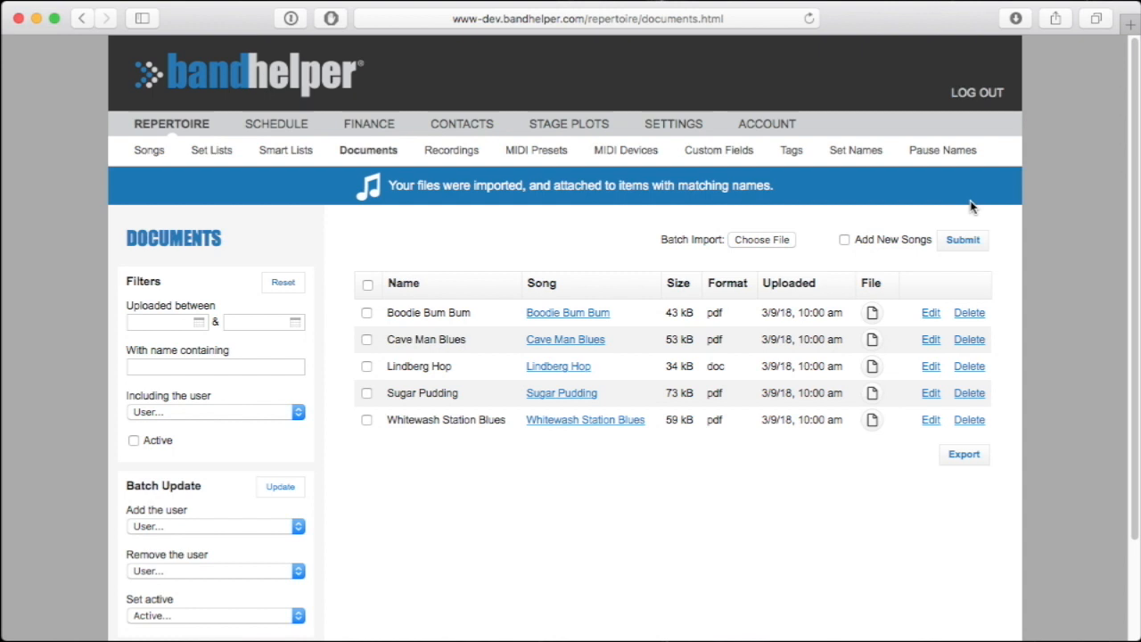
{"action": "mouse_move", "coordinate": [323, 189]}
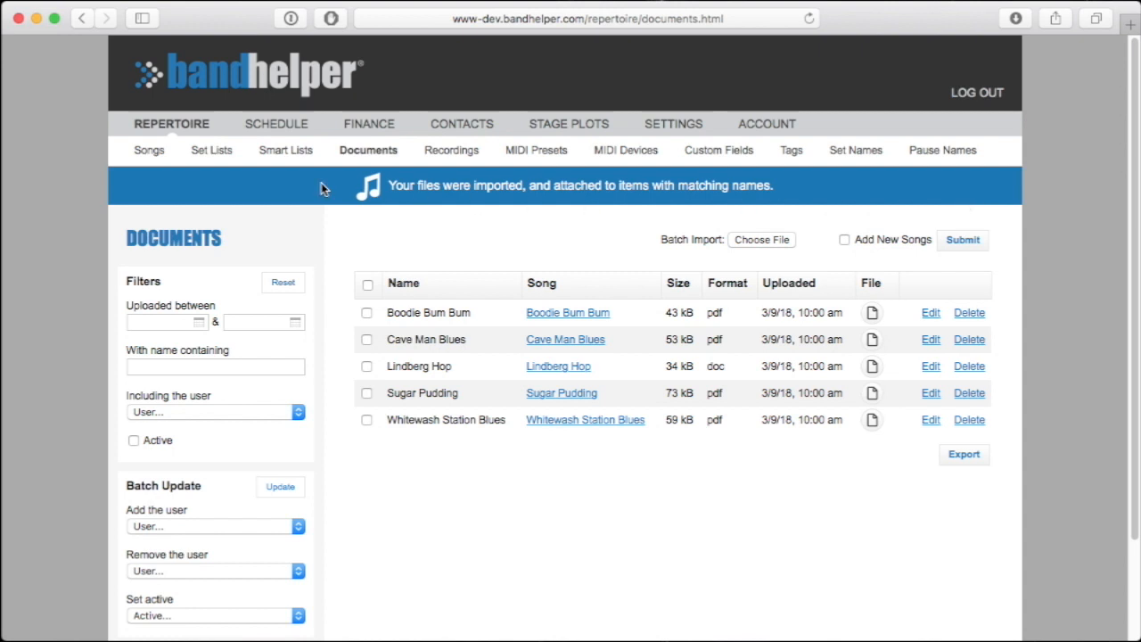
Open Boodle Bum Bum from the Songs list to check its attached document
{"action": "left_click", "coordinate": [149, 149]}
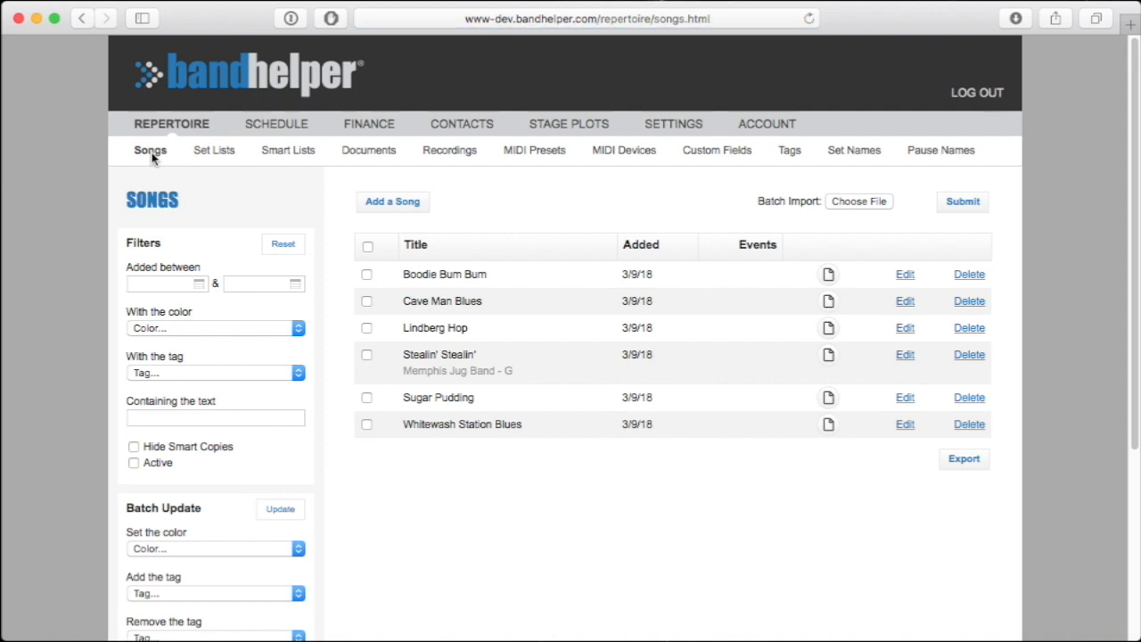
{"action": "mouse_move", "coordinate": [611, 261]}
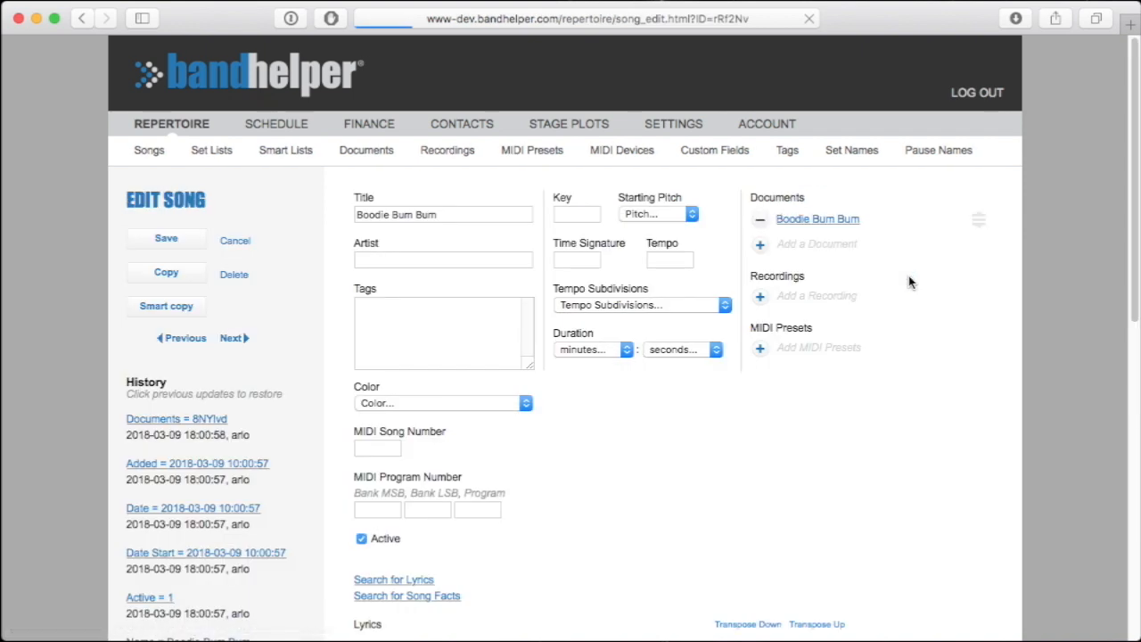
{"action": "left_click", "coordinate": [469, 215]}
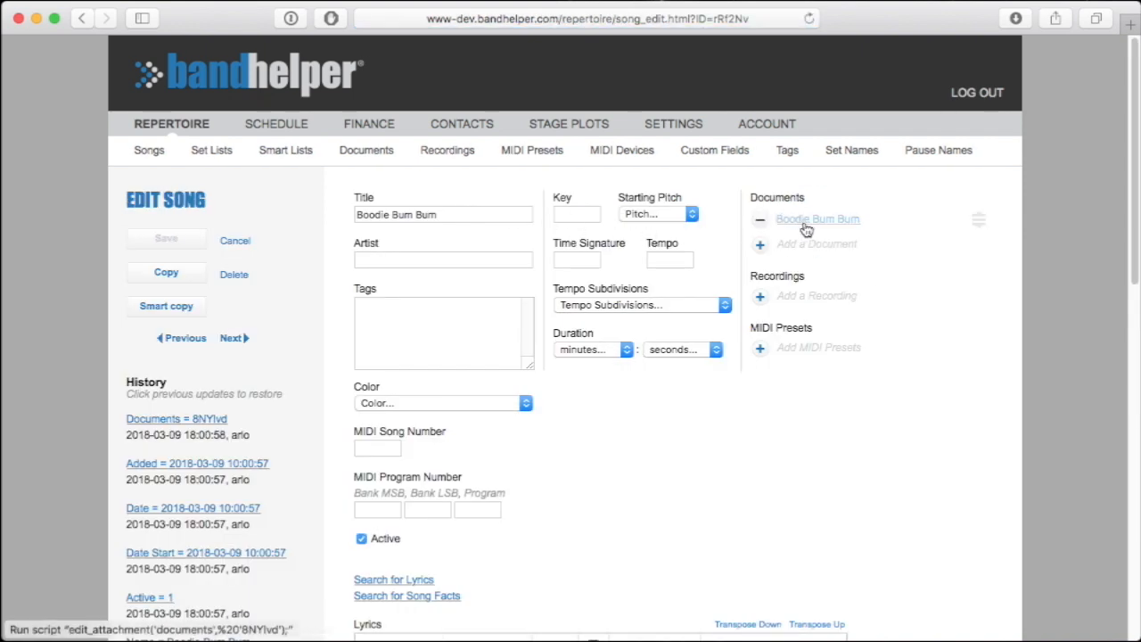
{"action": "mouse_move", "coordinate": [747, 228]}
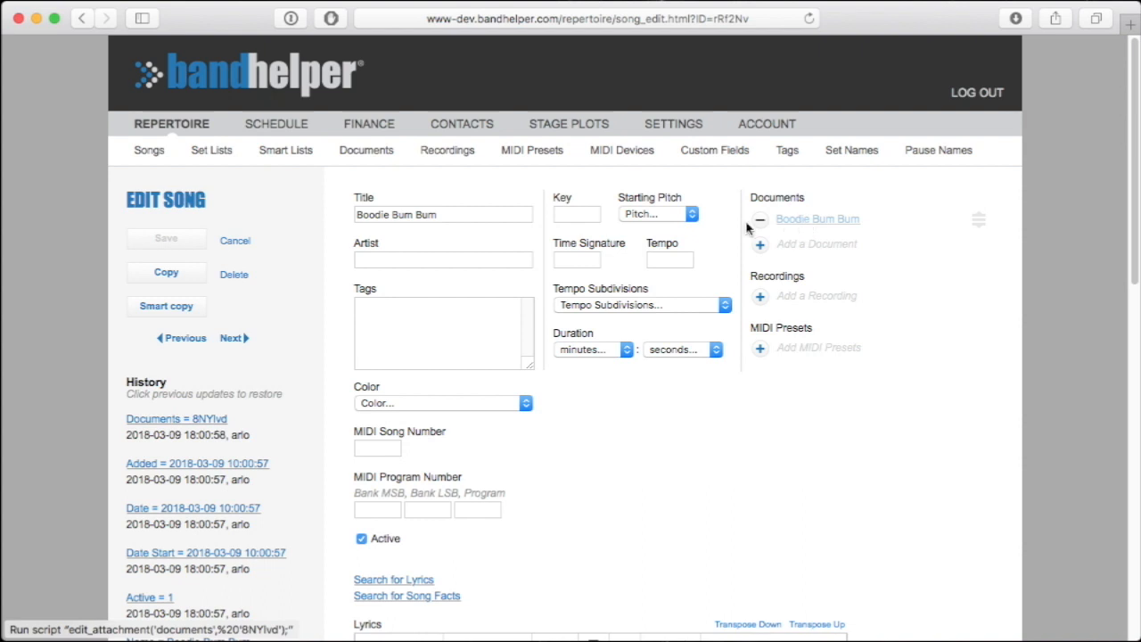
{"action": "left_click", "coordinate": [149, 150]}
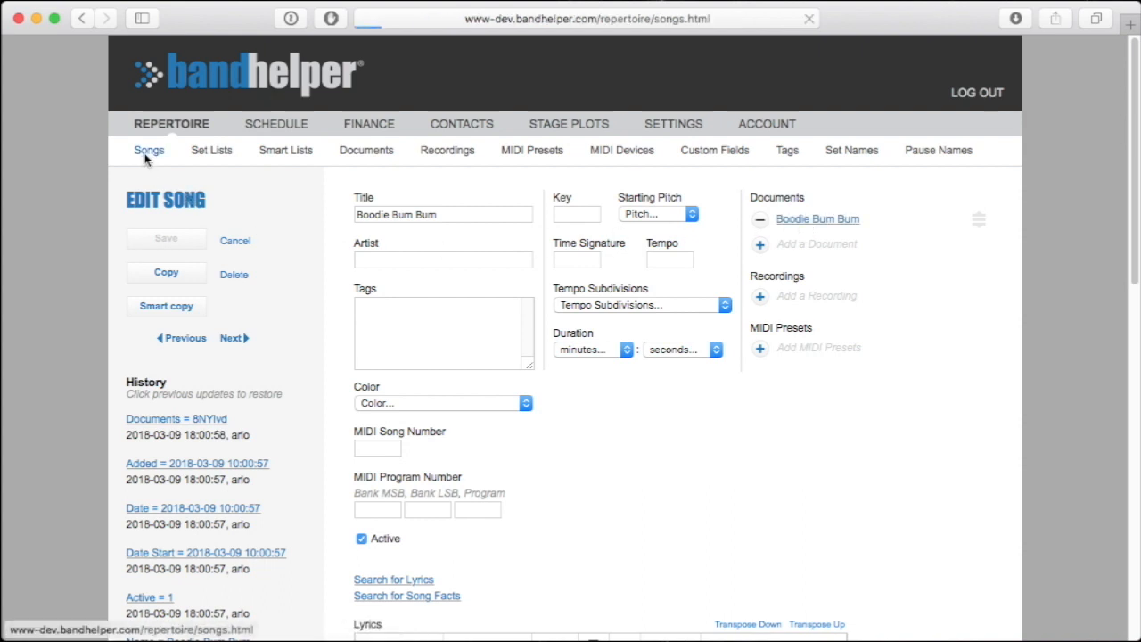
Inspect Stealin' Stealin' by Memphis Jug Band in G and its chord-marked lyrics
{"action": "left_click", "coordinate": [149, 150]}
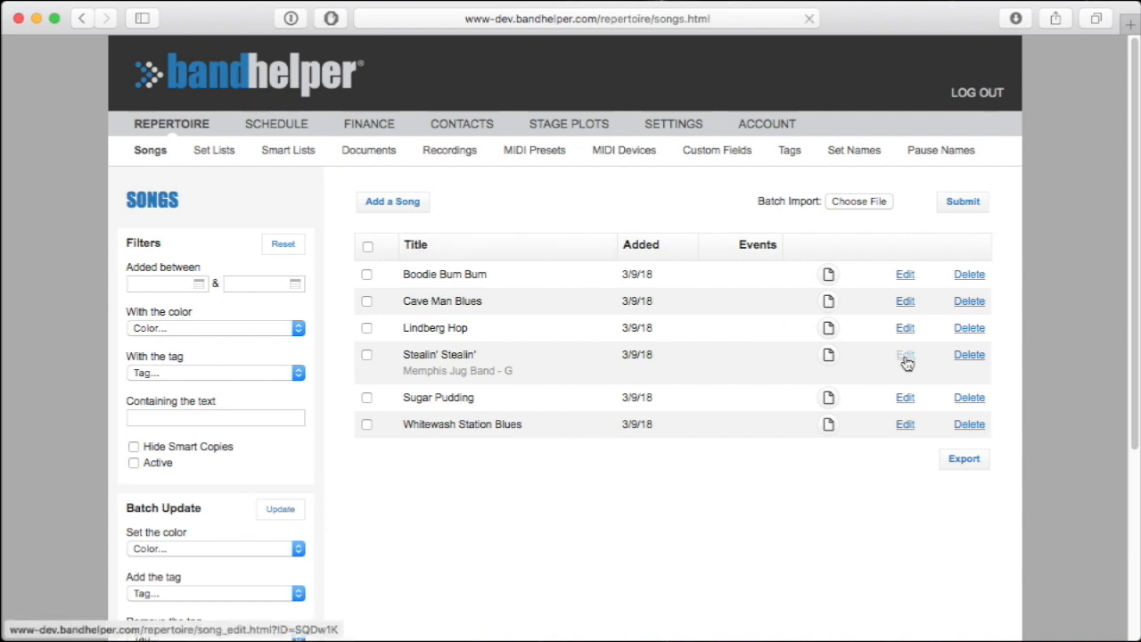
{"action": "left_click", "coordinate": [904, 355]}
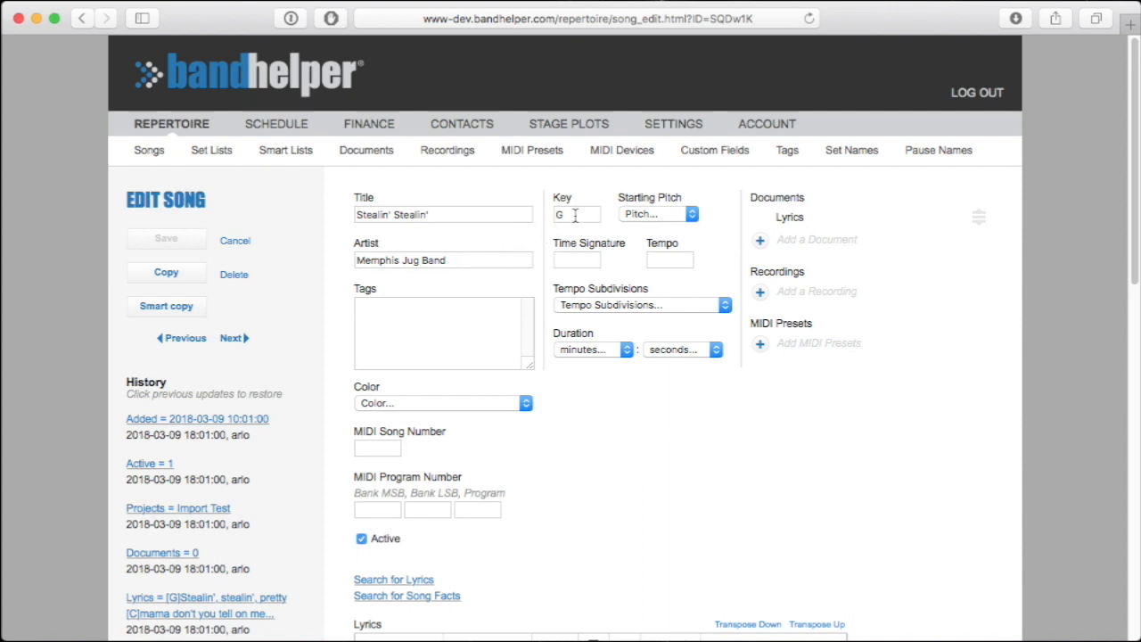
{"action": "scroll", "scroll_direction": "down", "scroll_amount": 3}
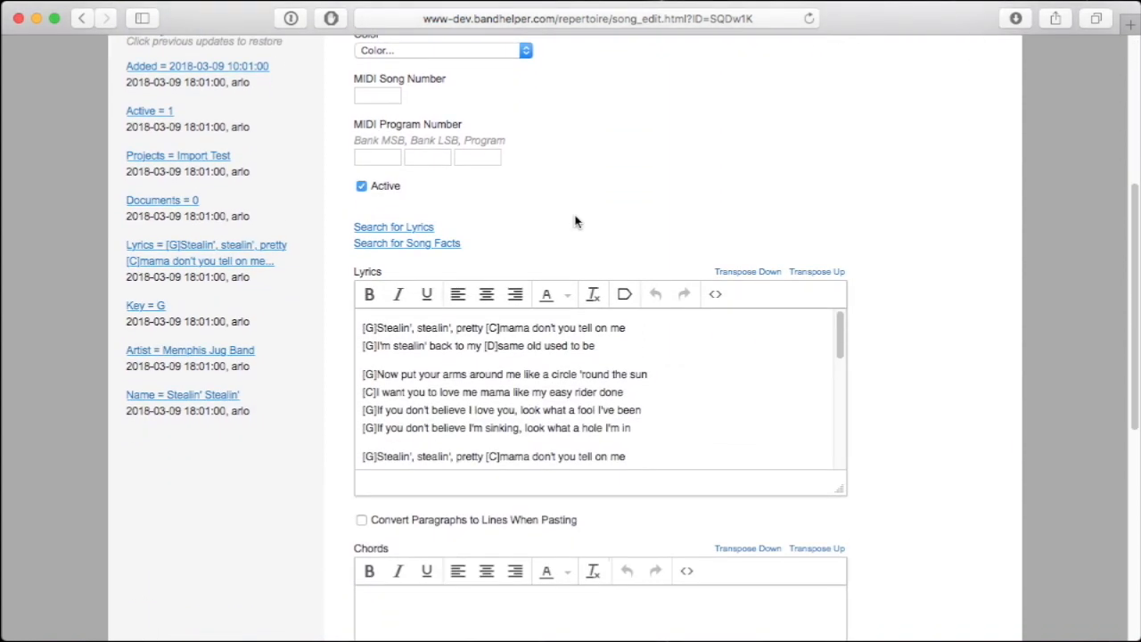
{"action": "scroll", "scroll_direction": "down", "scroll_amount": 3}
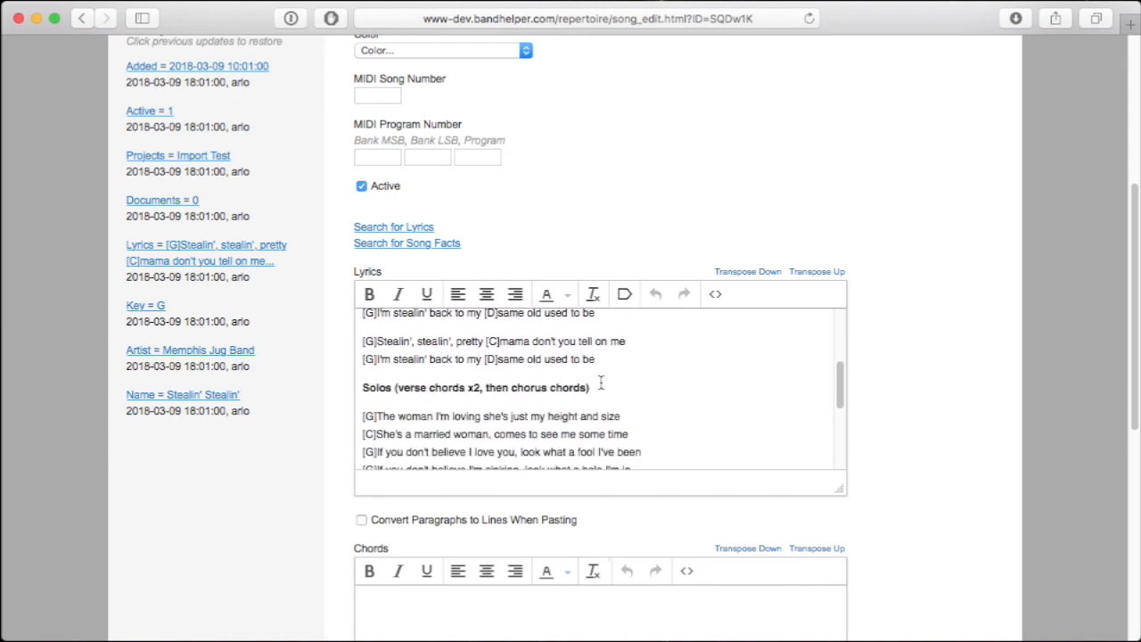
{"action": "scroll", "scroll_direction": "down", "scroll_amount": 3}
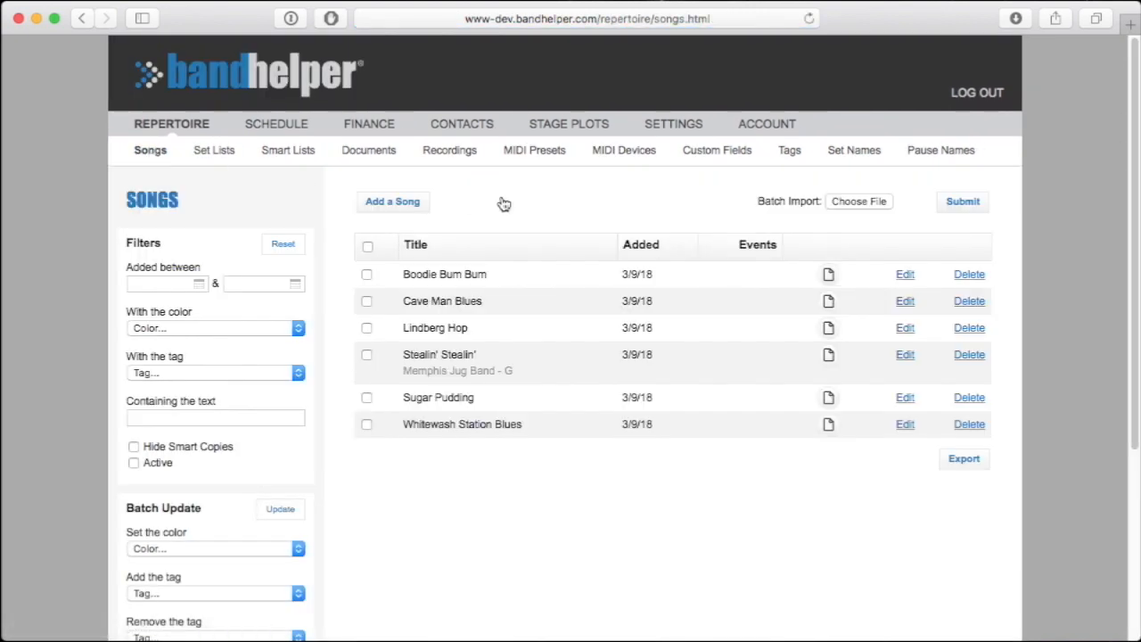
Show the five MP3s in MJB recordings and bring up the folder's Compress action
{"action": "left_click", "coordinate": [857, 201]}
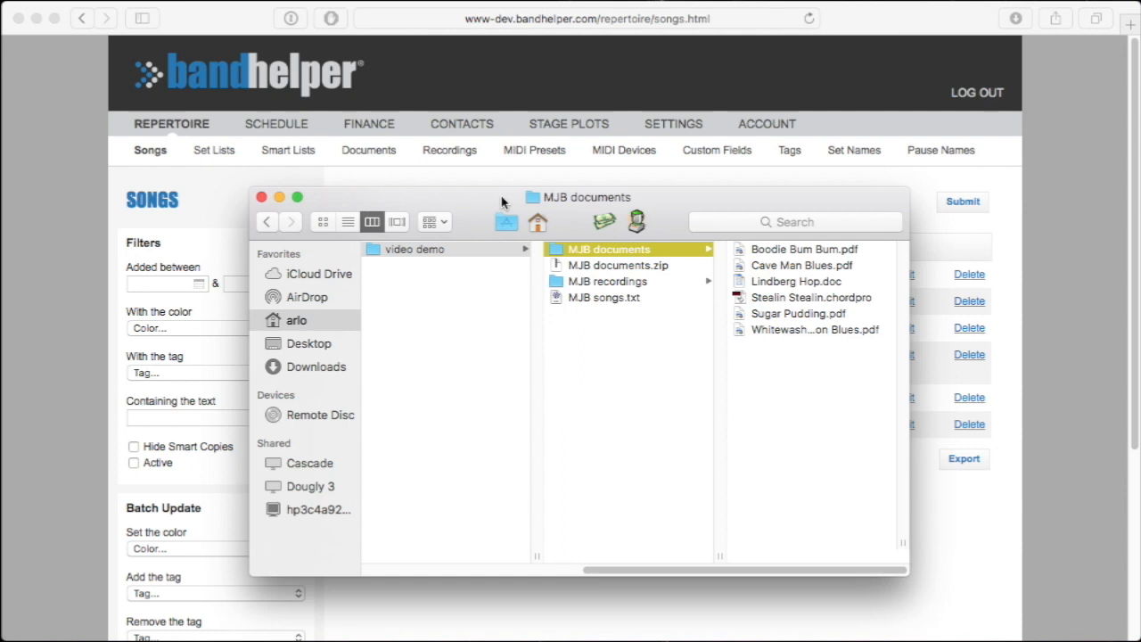
{"action": "left_click", "coordinate": [612, 281]}
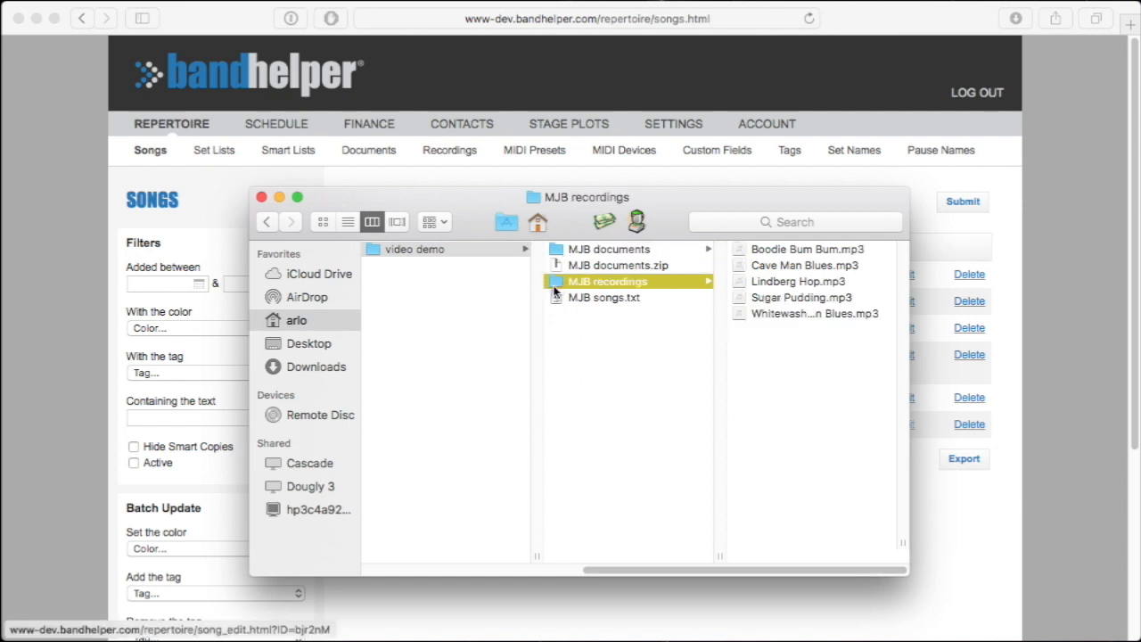
{"action": "right_click", "coordinate": [610, 281]}
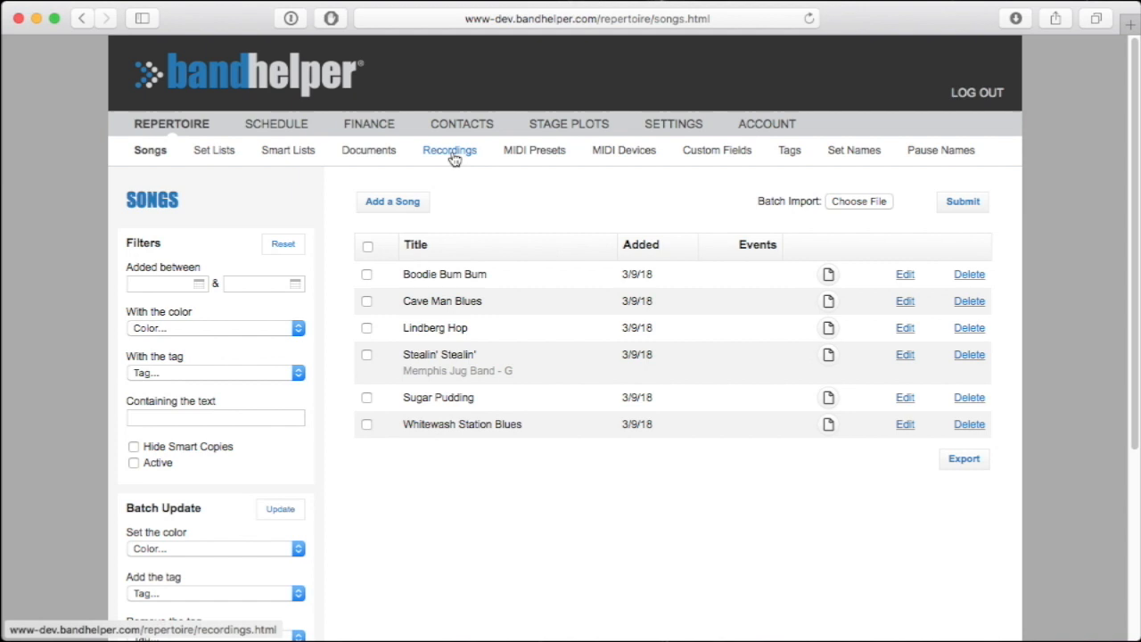
Import MJB recordings.zip on the Recordings page with Add New Songs unchecked
{"action": "left_click", "coordinate": [449, 150]}
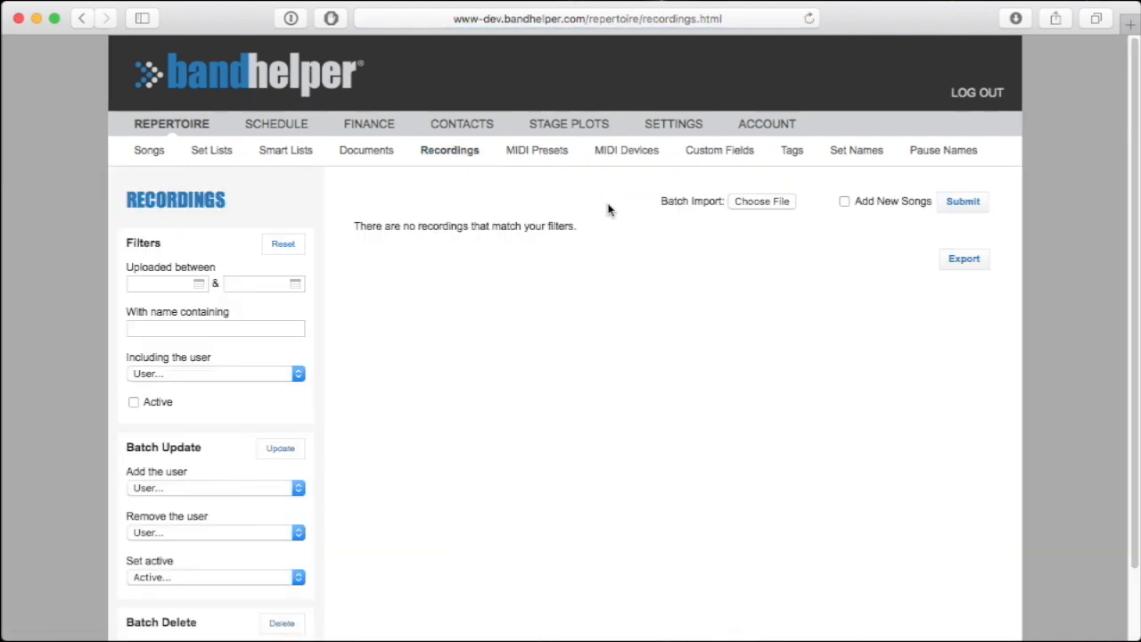
{"action": "mouse_move", "coordinate": [677, 233]}
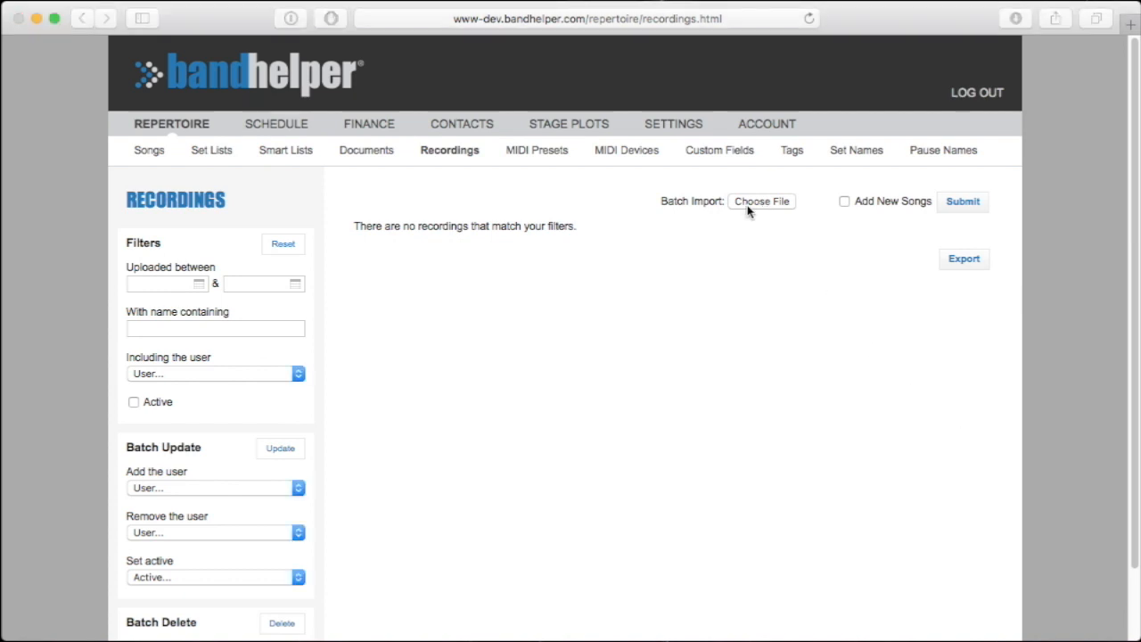
{"action": "left_click", "coordinate": [760, 201]}
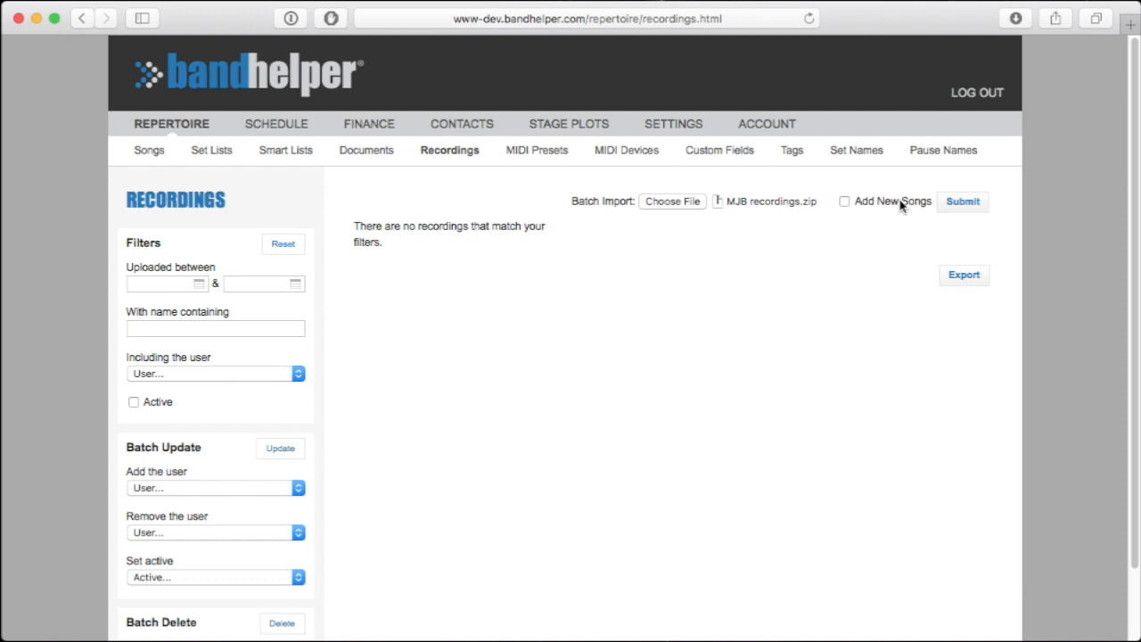
{"action": "mouse_move", "coordinate": [891, 218]}
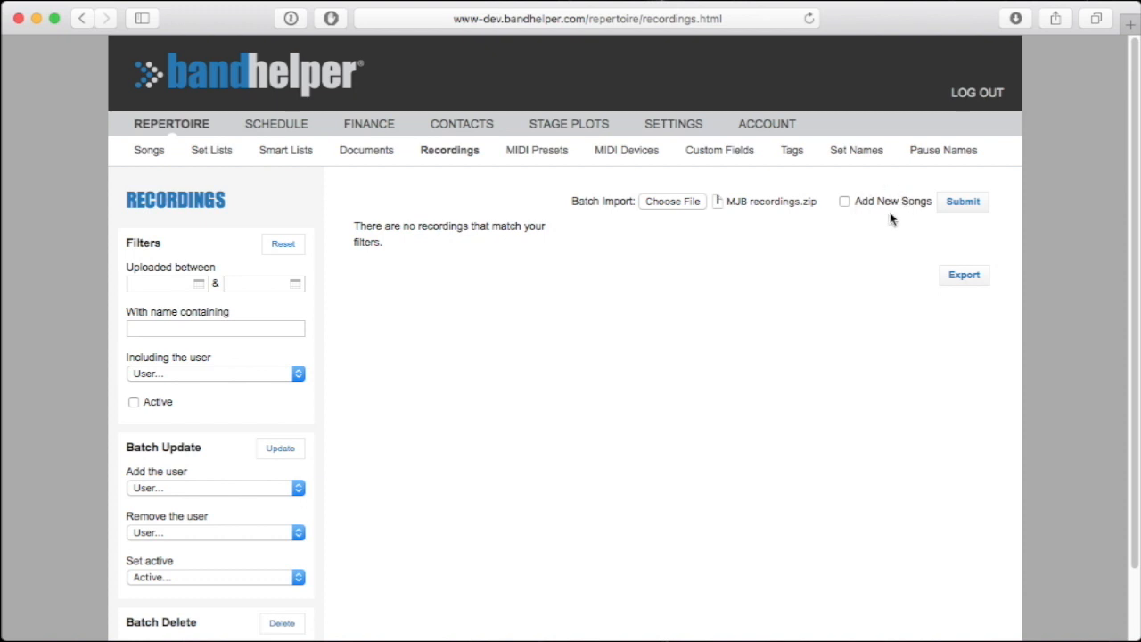
{"action": "left_click", "coordinate": [962, 201]}
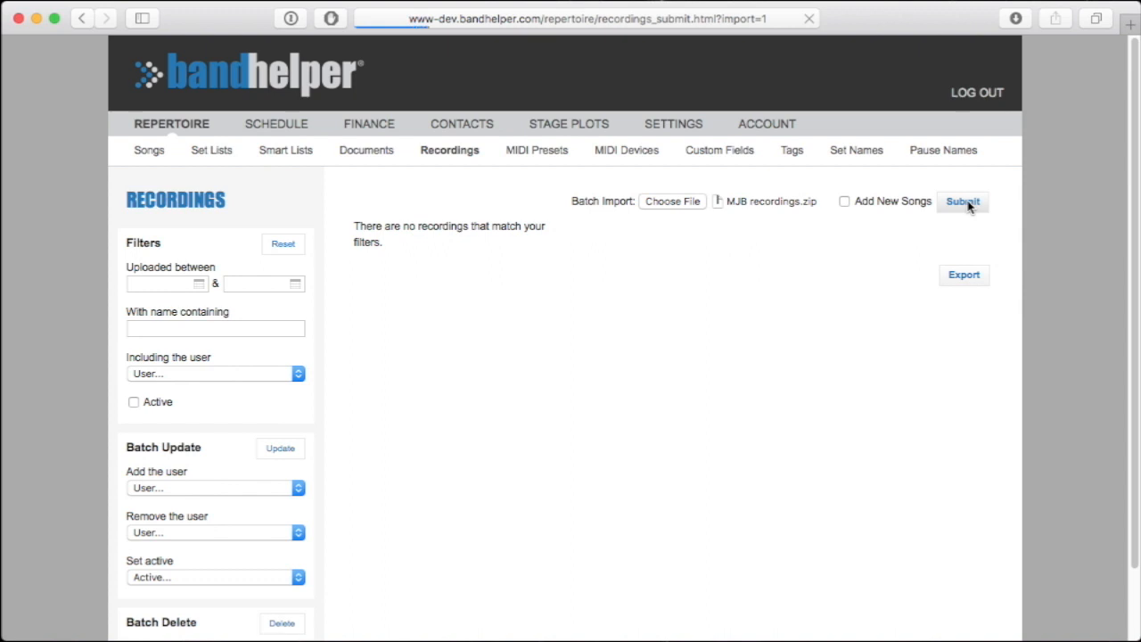
{"action": "left_click", "coordinate": [961, 200]}
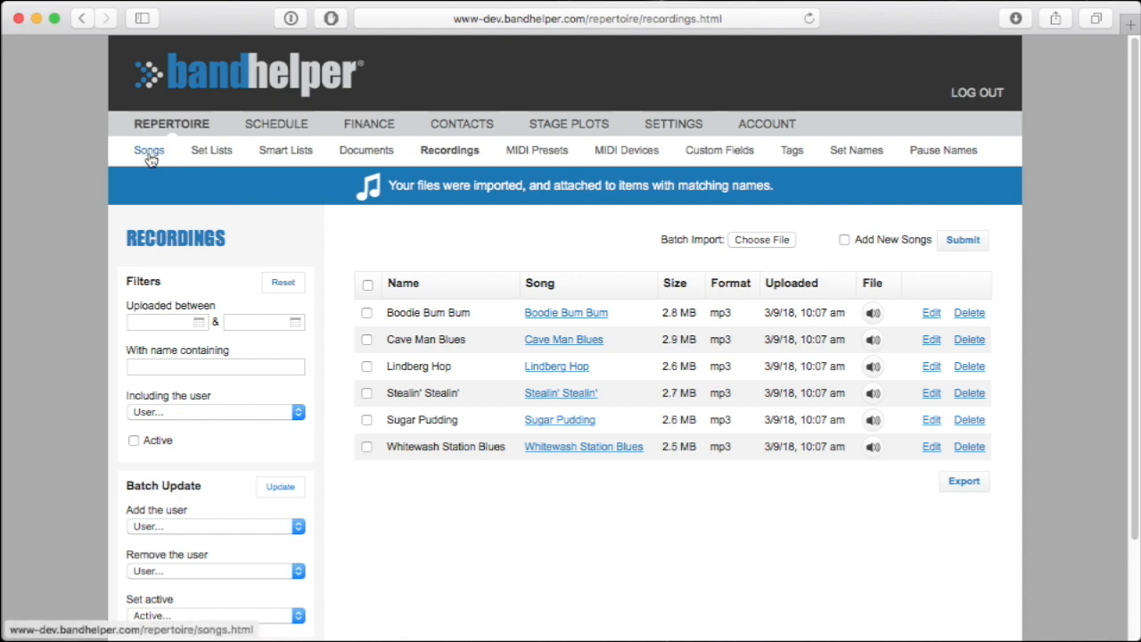
Go to the Songs page under Repertoire
{"action": "left_click", "coordinate": [148, 149]}
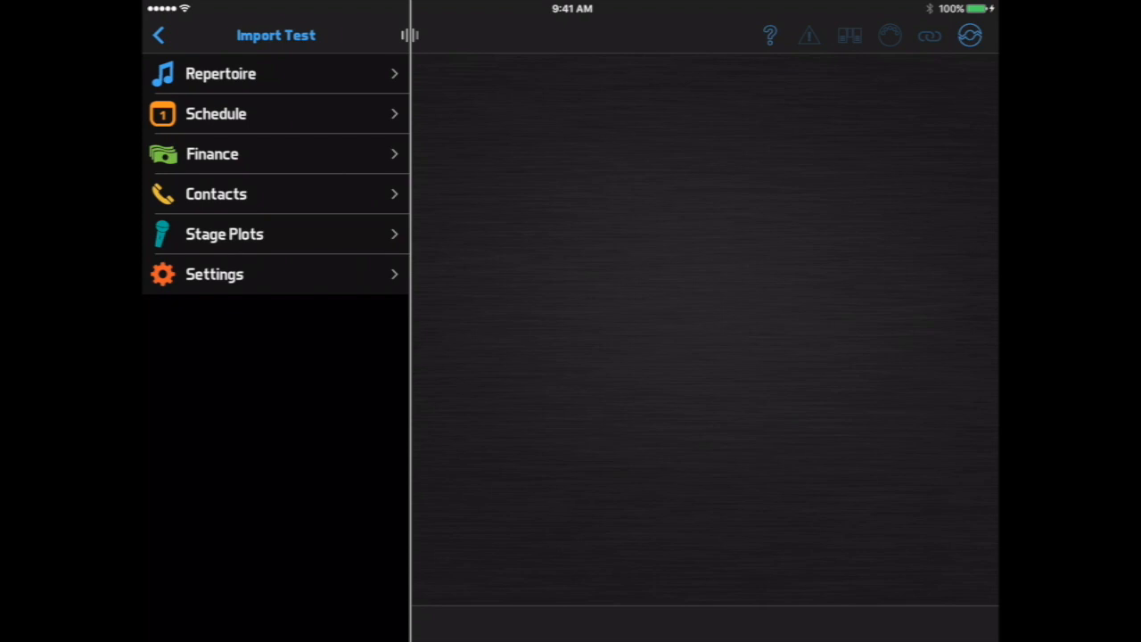
Import K.C. Moan.chordpro from the Dropbox charts folder into the song list
{"action": "left_click", "coordinate": [220, 73]}
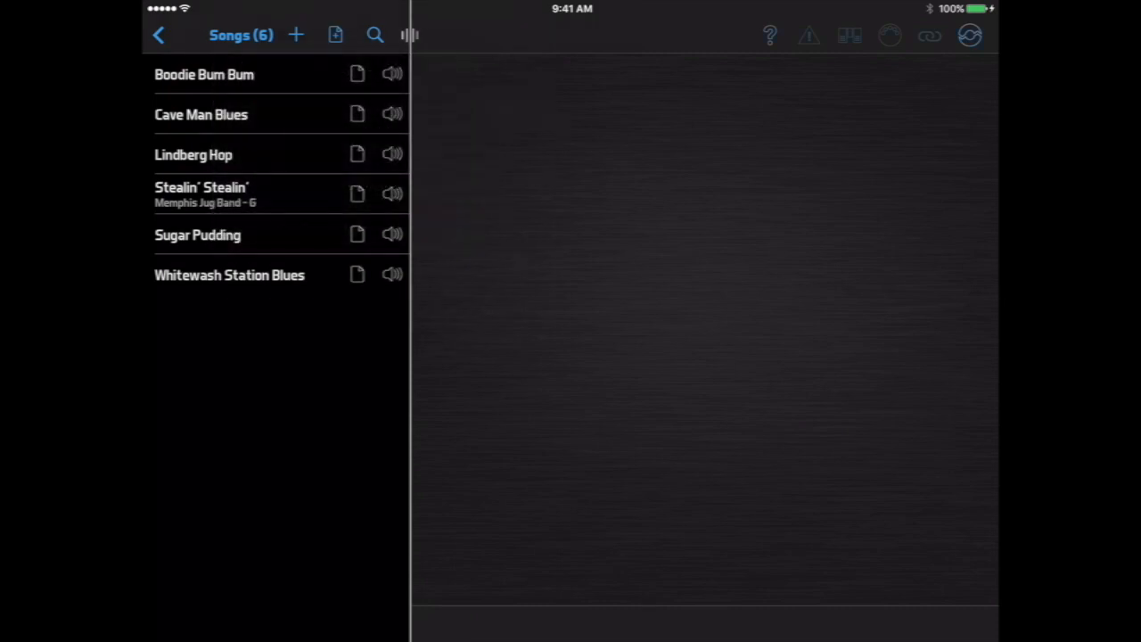
{"action": "left_click", "coordinate": [335, 35]}
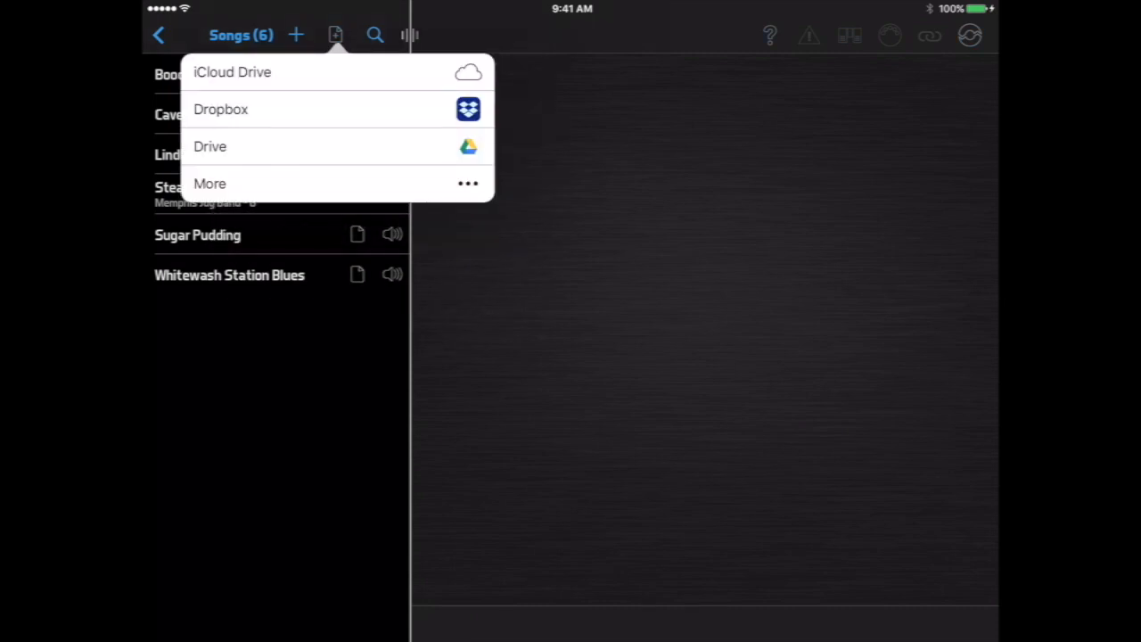
{"action": "left_click", "coordinate": [335, 34]}
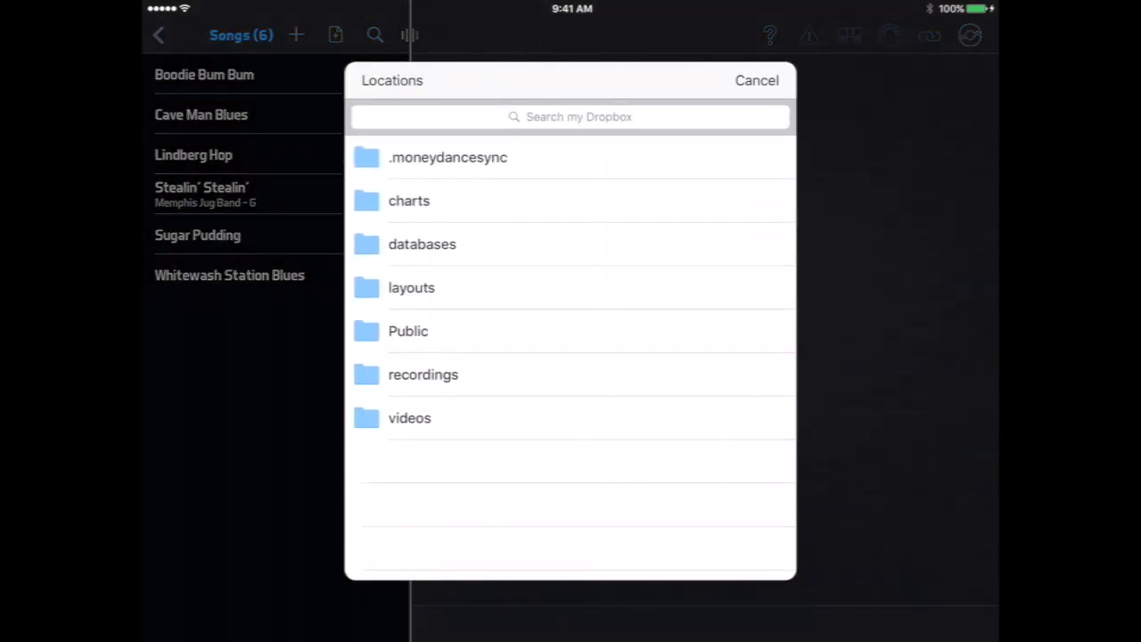
{"action": "left_click", "coordinate": [408, 200]}
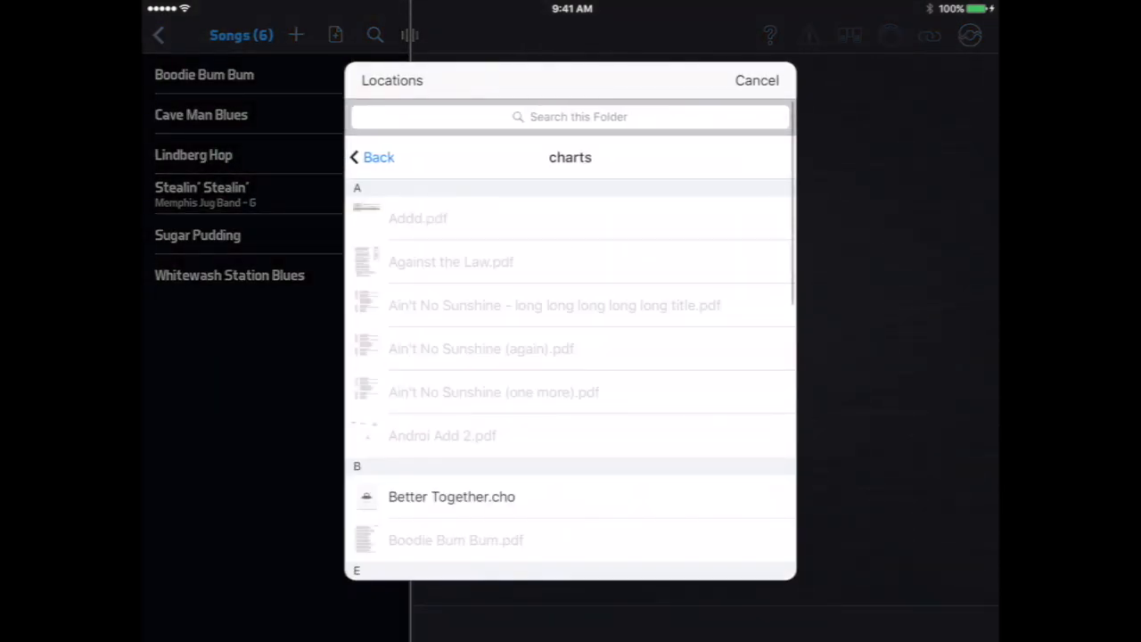
{"action": "scroll", "scroll_direction": "down", "scroll_amount": 3}
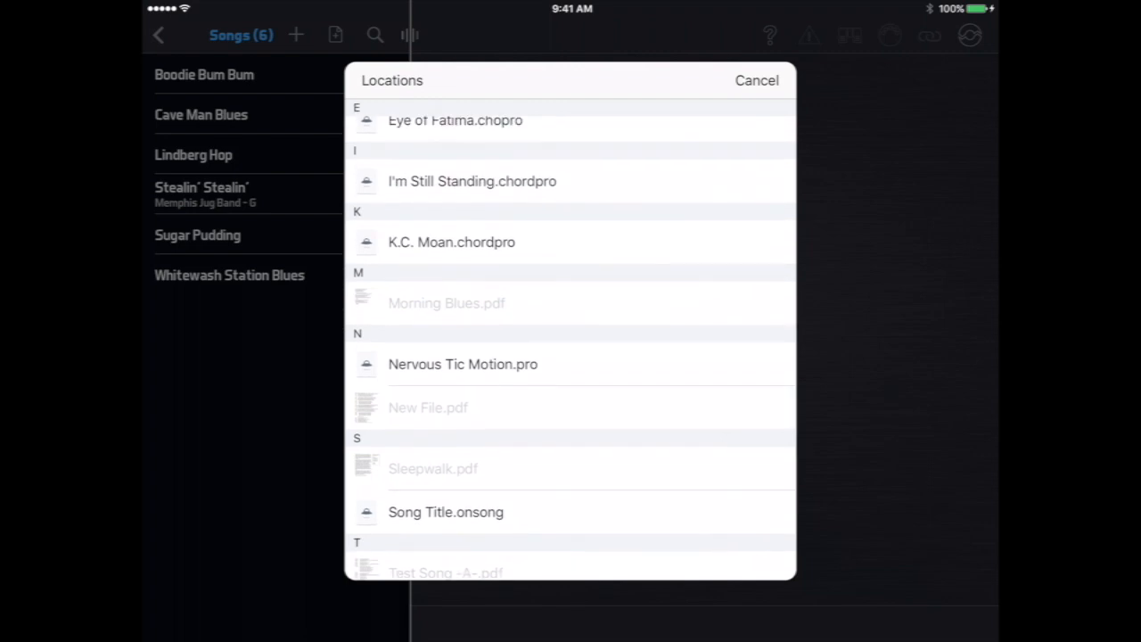
{"action": "left_click", "coordinate": [451, 241]}
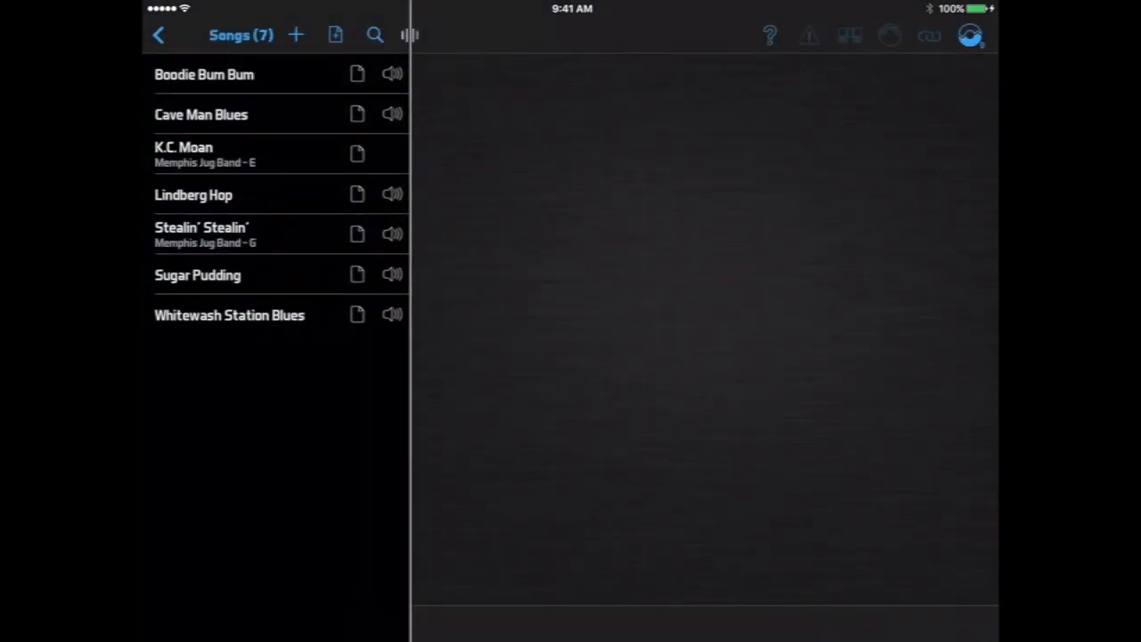
Open the new K.C. Moan song and scroll through its imported lyrics
{"action": "left_click", "coordinate": [214, 154]}
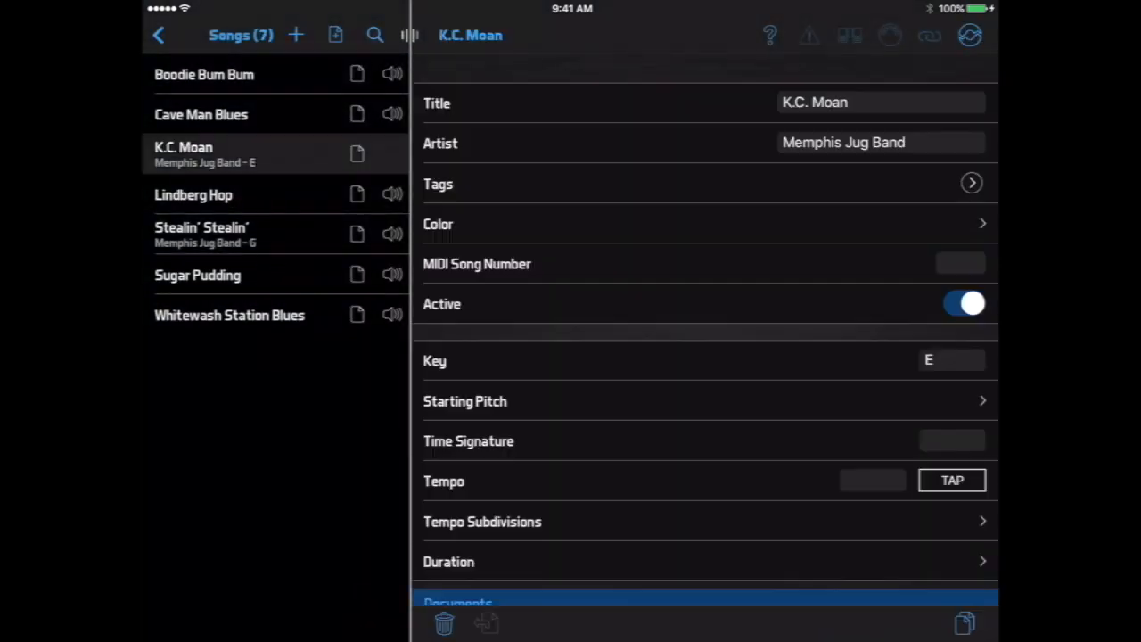
{"action": "scroll", "scroll_direction": "down", "scroll_amount": 3}
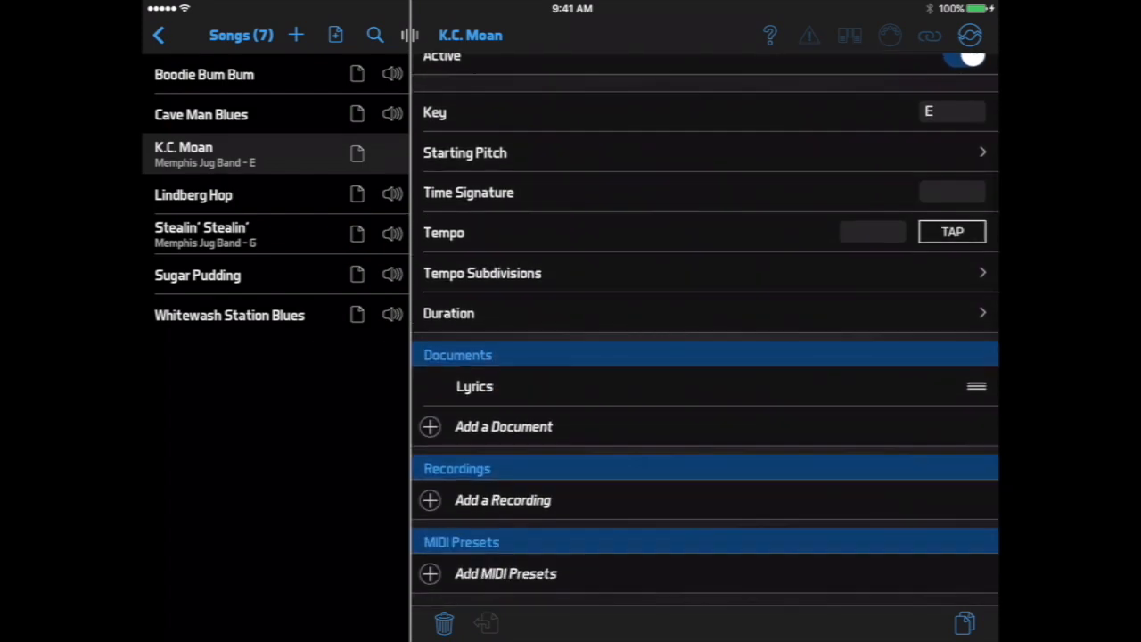
{"action": "scroll", "scroll_direction": "down", "scroll_amount": 3}
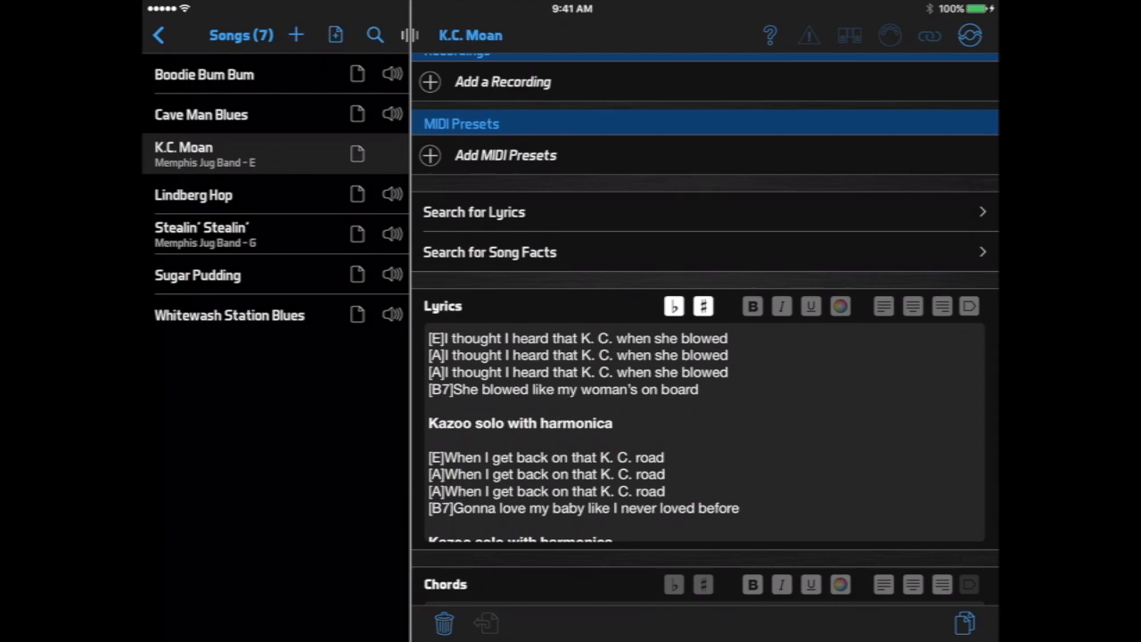
Delete the K.C. Moan song and confirm the removal
{"action": "left_click", "coordinate": [444, 622]}
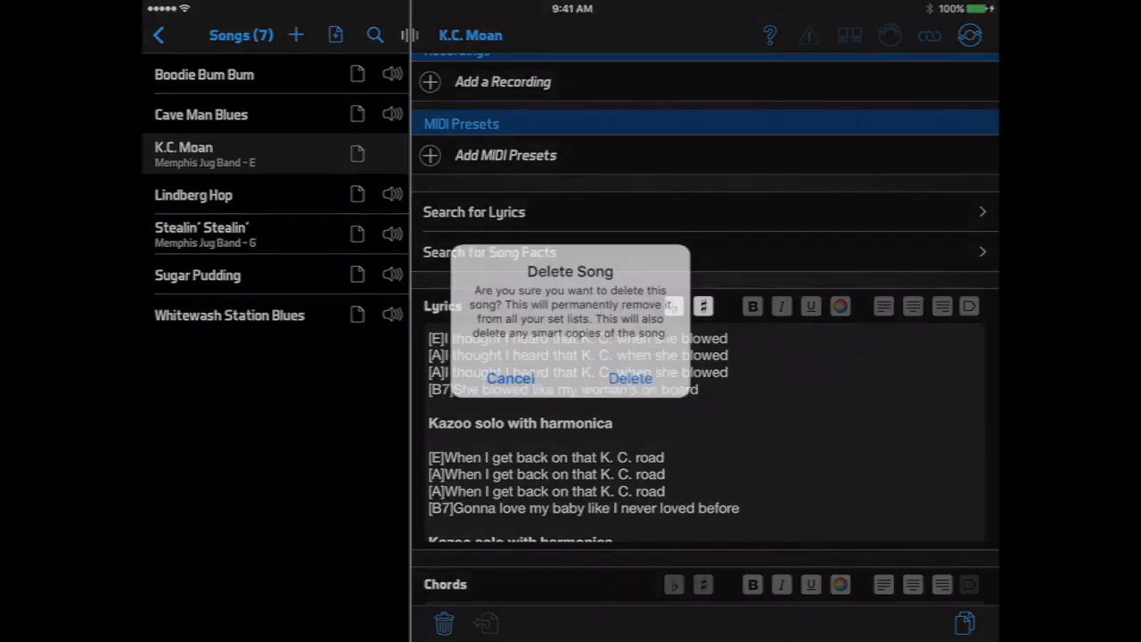
{"action": "left_click", "coordinate": [630, 378]}
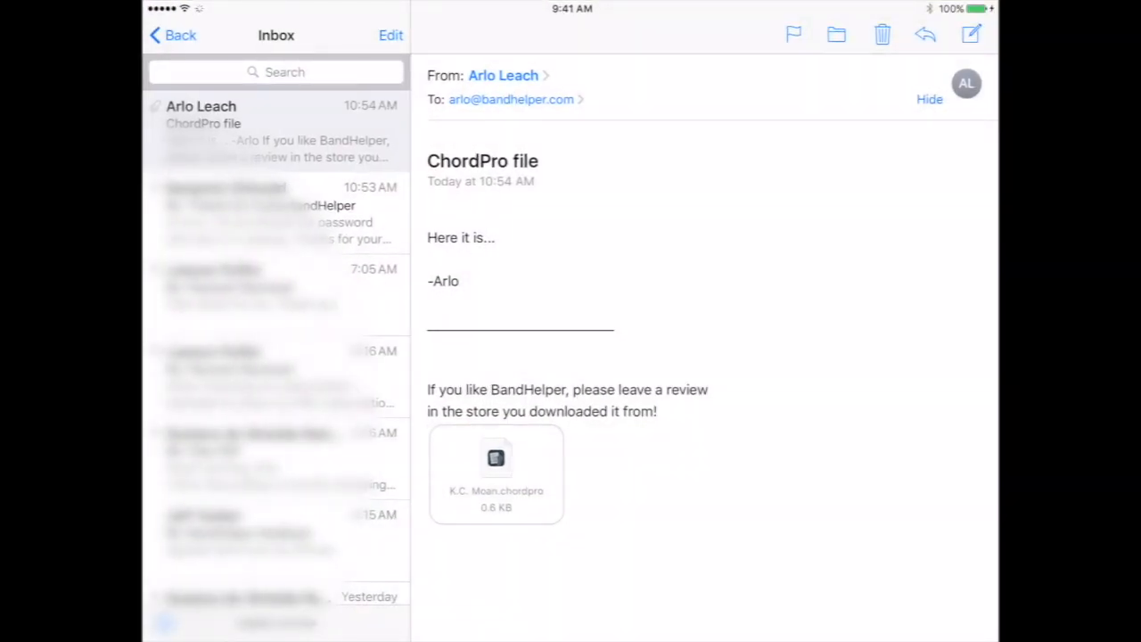
Copy the K.C. Moan.chordpro Mail attachment to BandHelper and view the re-imported song
{"action": "left_click", "coordinate": [495, 472]}
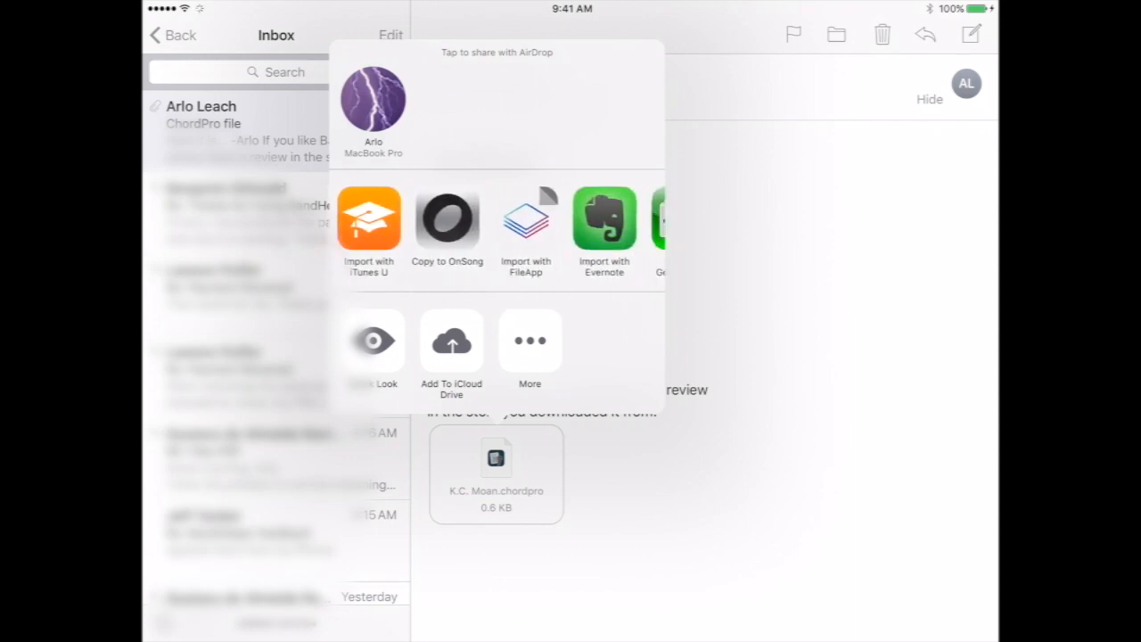
{"action": "scroll", "scroll_direction": "left", "scroll_amount": 3}
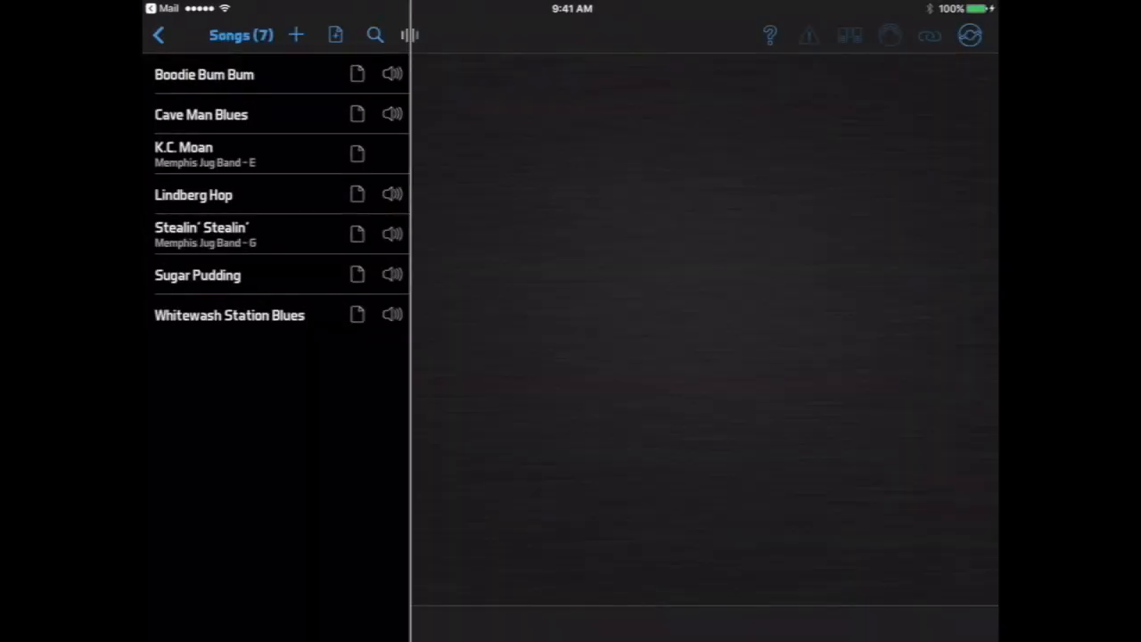
{"action": "left_click", "coordinate": [205, 154]}
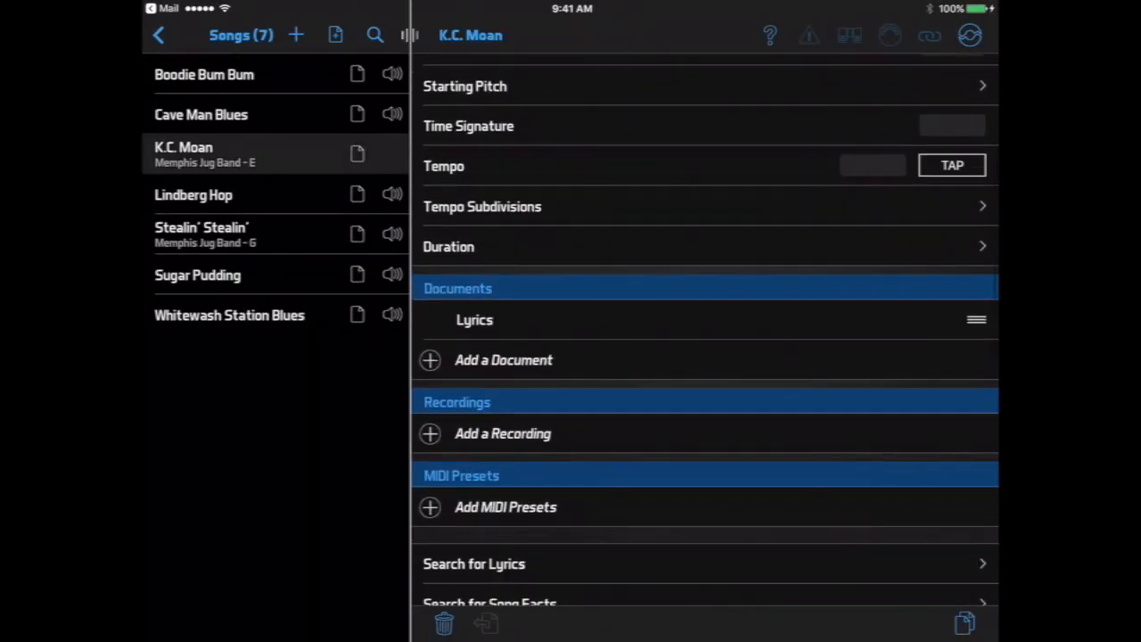
{"action": "scroll", "scroll_direction": "down", "scroll_amount": 3}
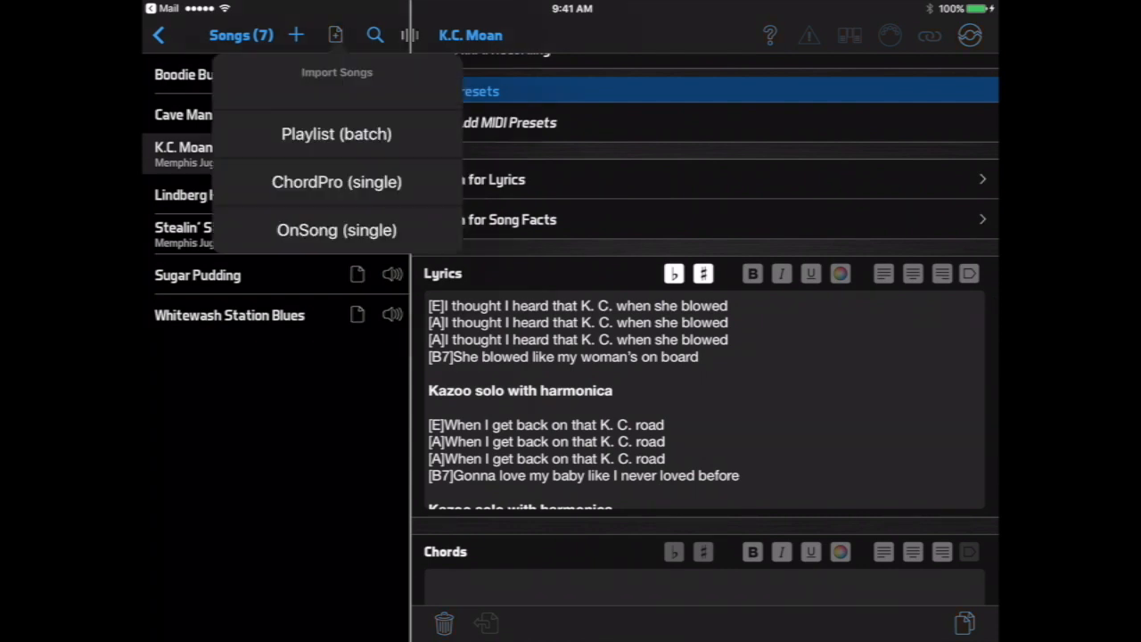
Batch-import Sadie Green, Fishin' In The Dark and Fourth Street Mess Around from a playlist
{"action": "left_click", "coordinate": [336, 133]}
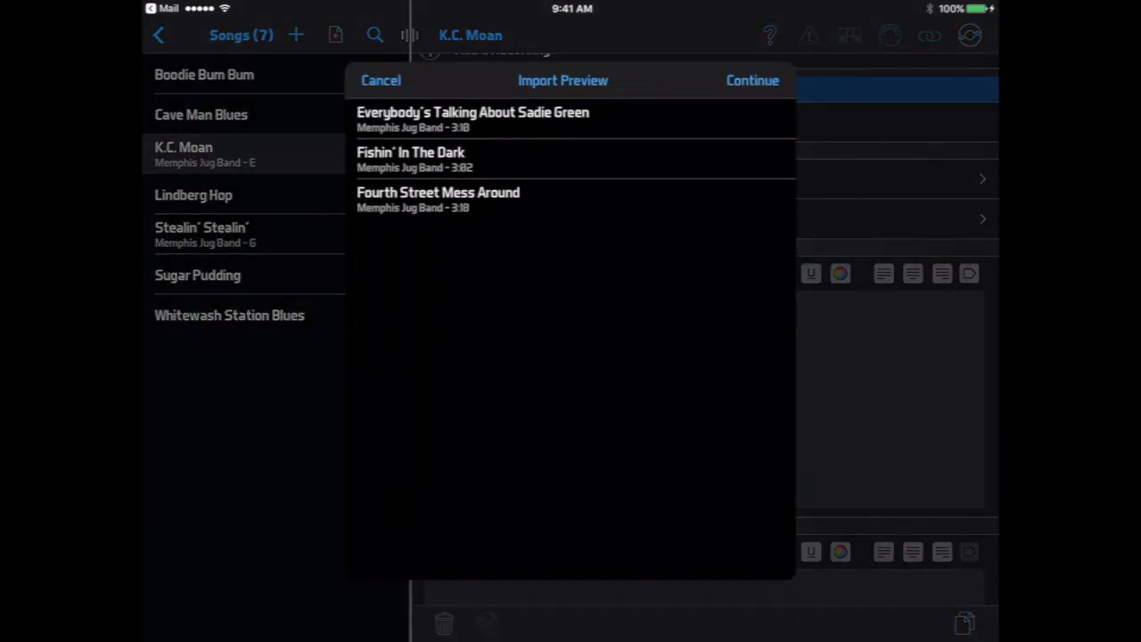
{"action": "left_click", "coordinate": [751, 80]}
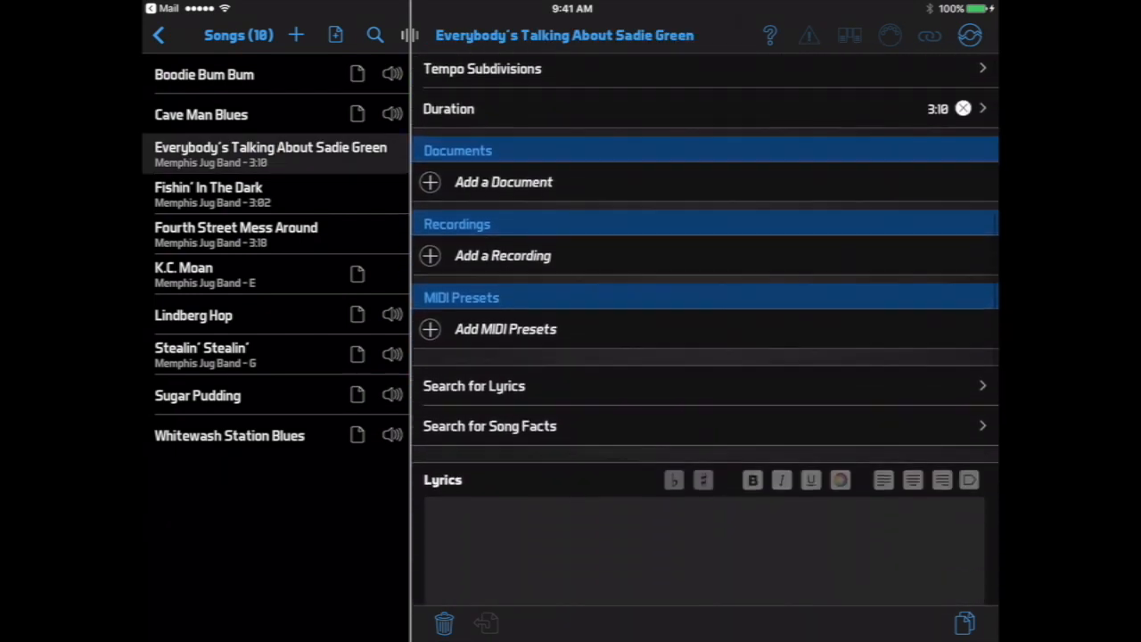
{"action": "scroll", "scroll_direction": "up", "scroll_amount": 3}
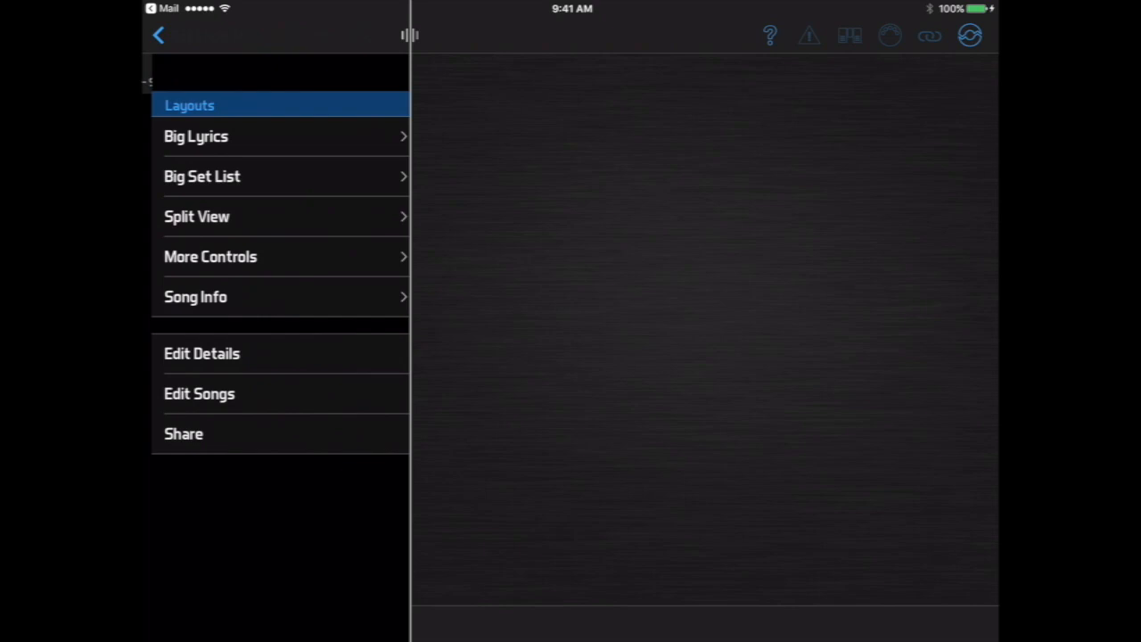
Switch back to the BandHelper website's Repertoire > Songs page
{"action": "left_click", "coordinate": [199, 393]}
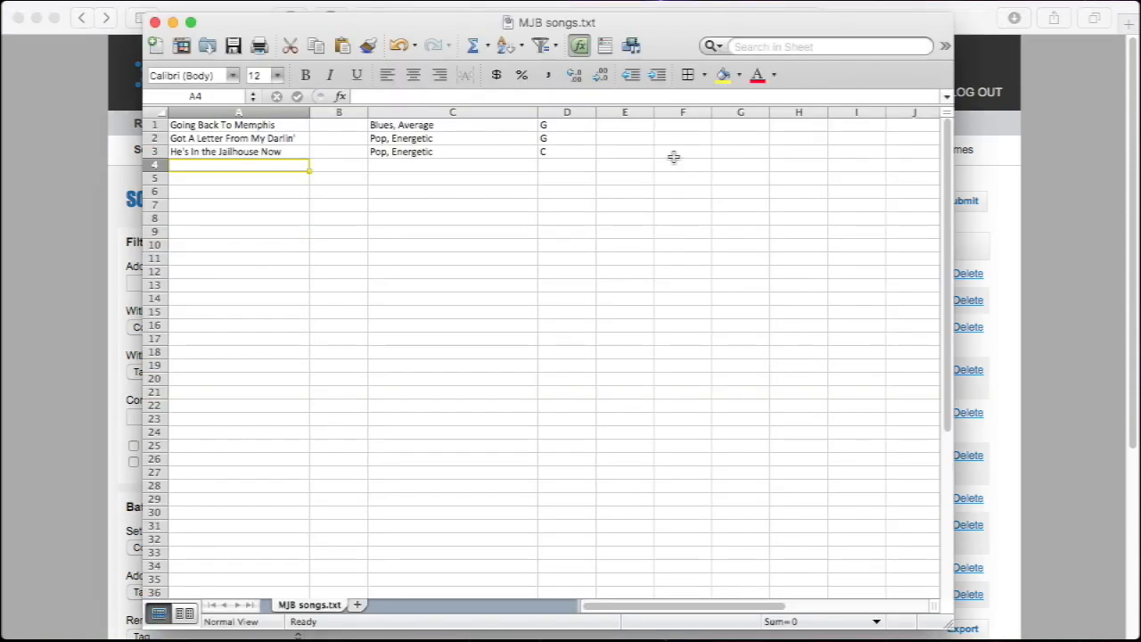
Add the Insane Crazy Blues (Pop) row and save as tab-delimited MJB songs.txt
{"action": "type", "text": "Insane"}
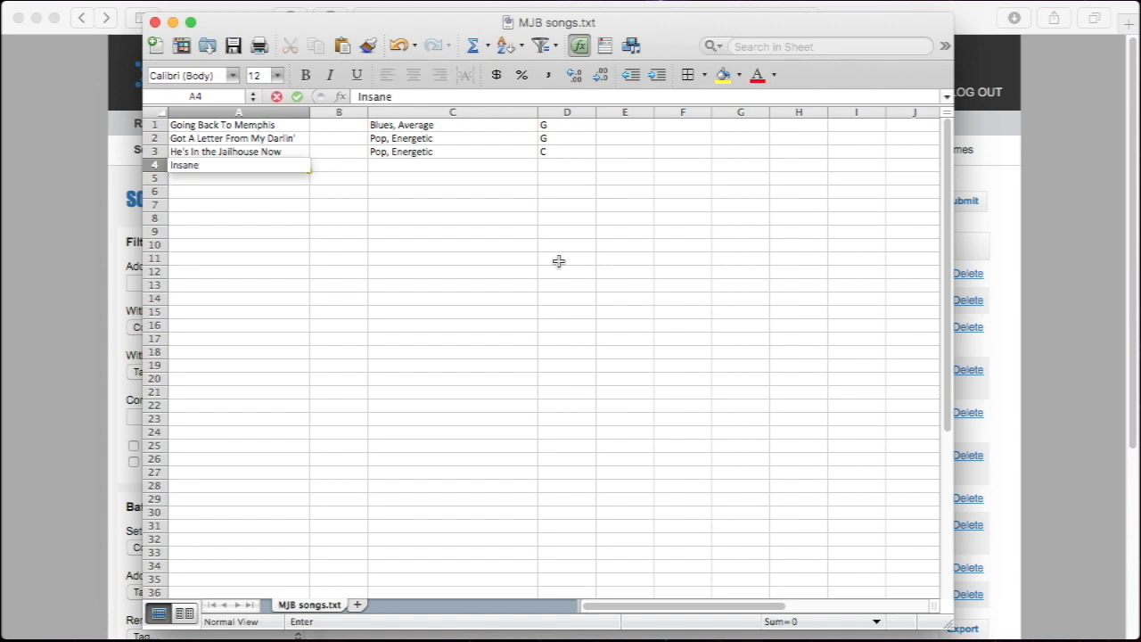
{"action": "type", "text": "Crazy Blues"}
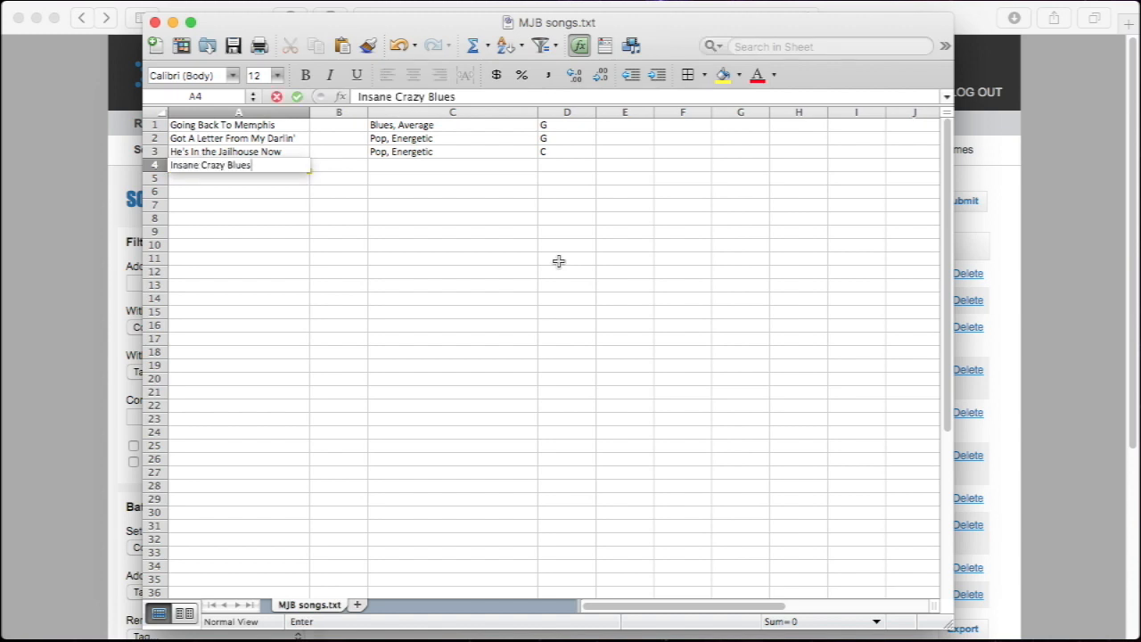
{"action": "type", "text": "Pop"}
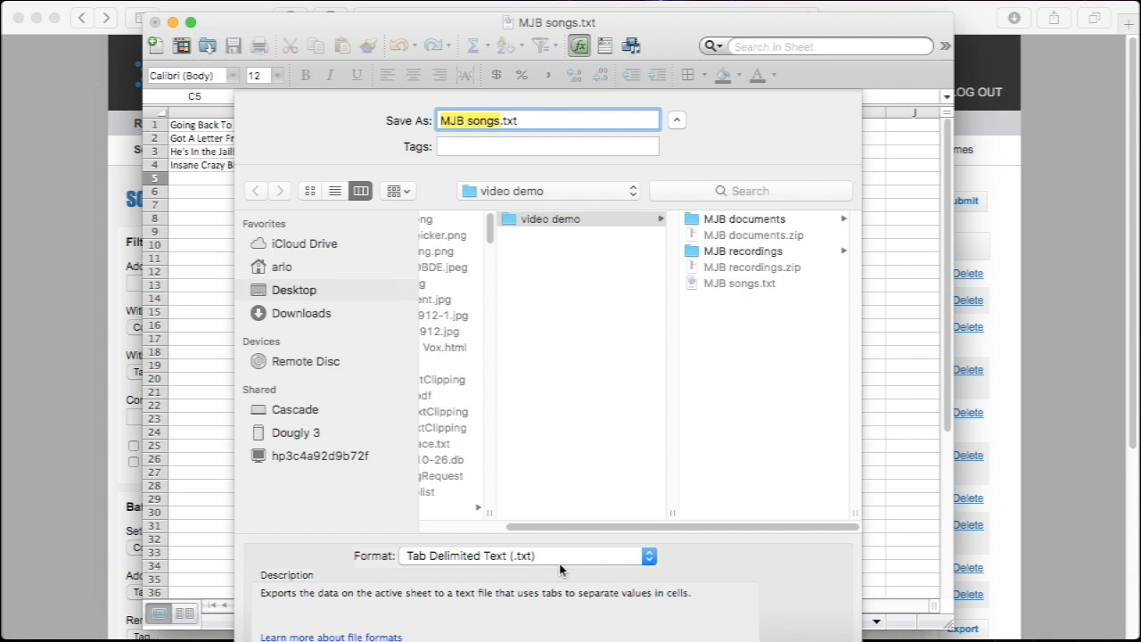
{"action": "left_click", "coordinate": [649, 555]}
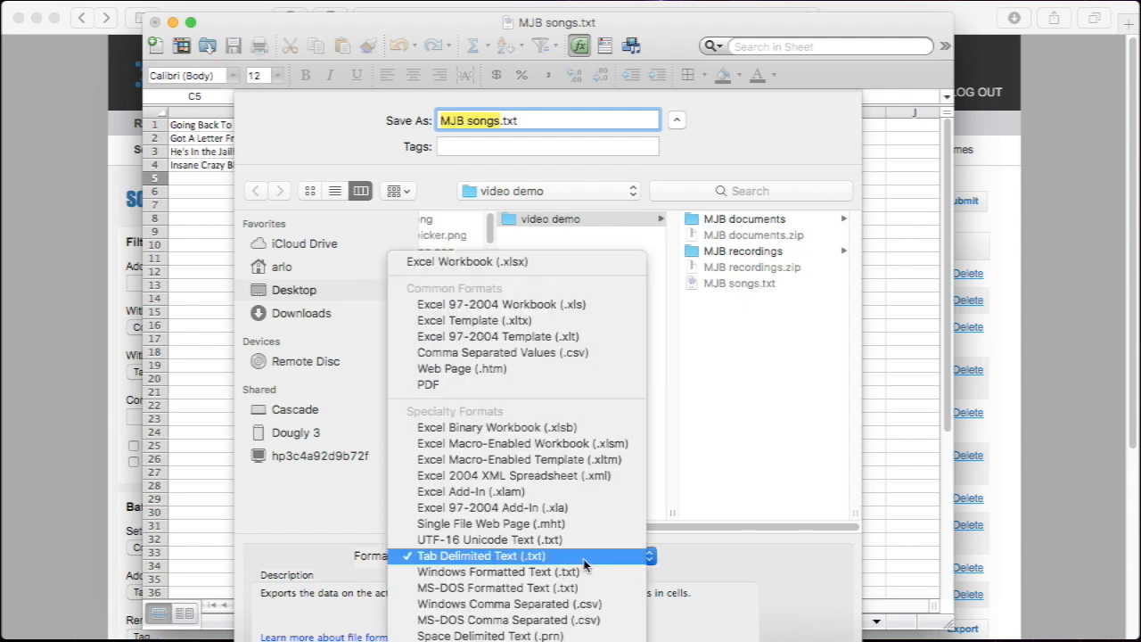
{"action": "left_click", "coordinate": [480, 555]}
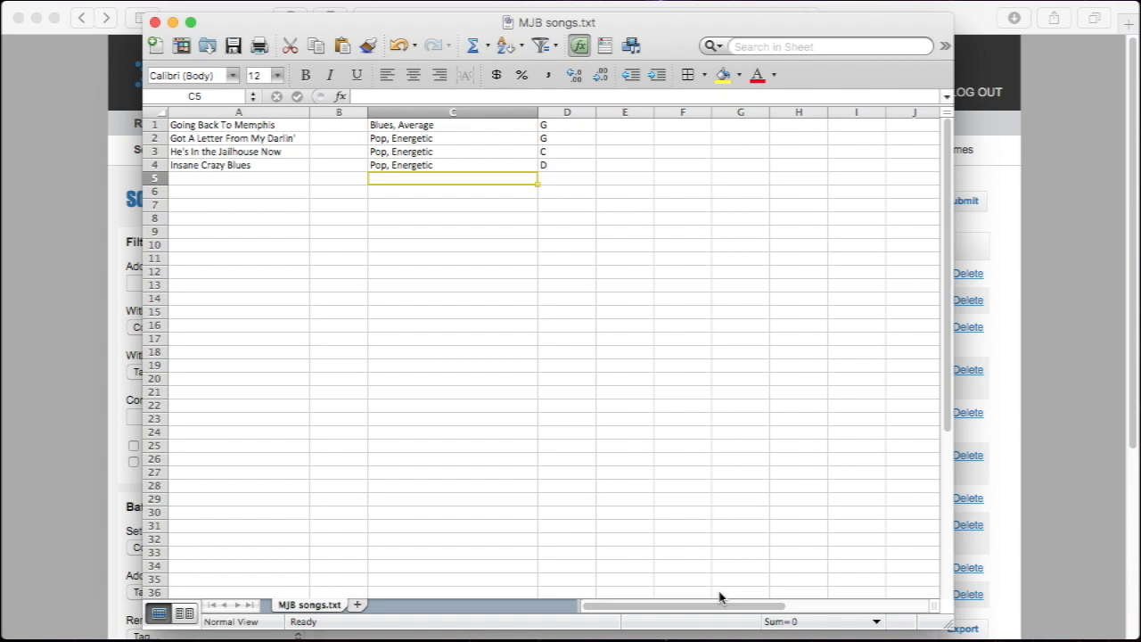
{"action": "mouse_move", "coordinate": [1060, 282]}
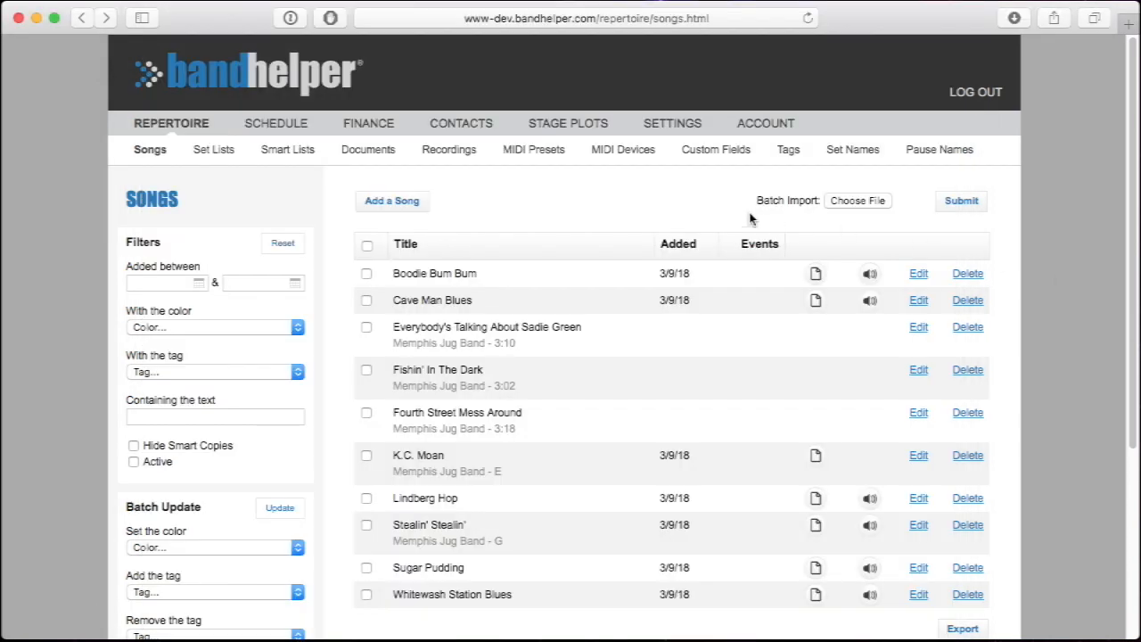
{"action": "mouse_move", "coordinate": [611, 192]}
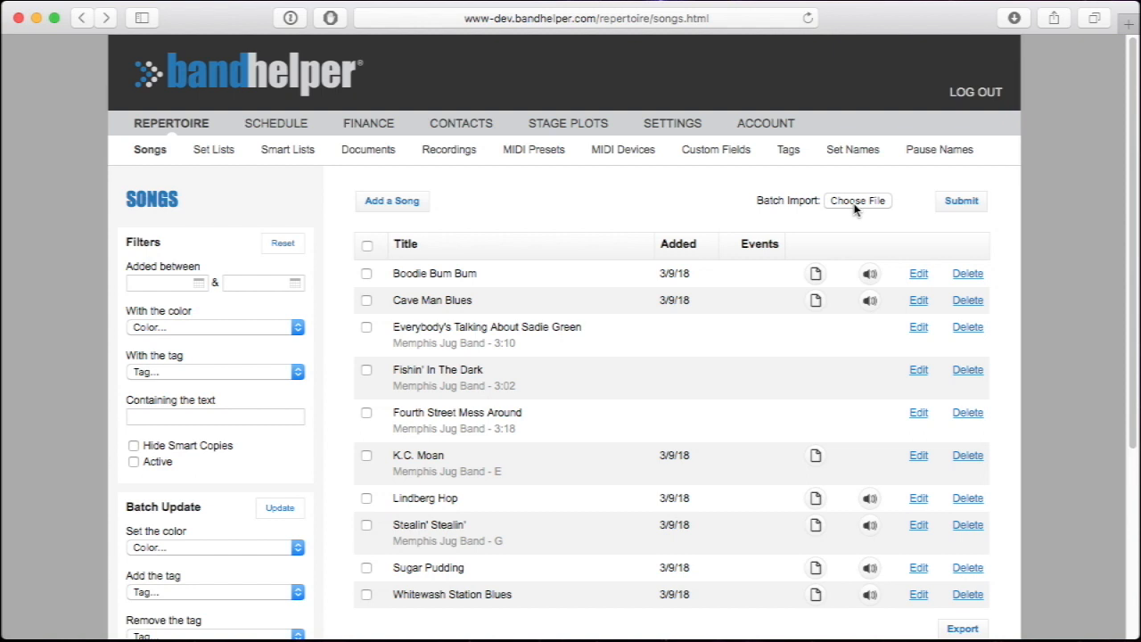
Batch-import MJB songs.txt, accept the preview, then edit Going Back To Memphis
{"action": "left_click", "coordinate": [857, 199]}
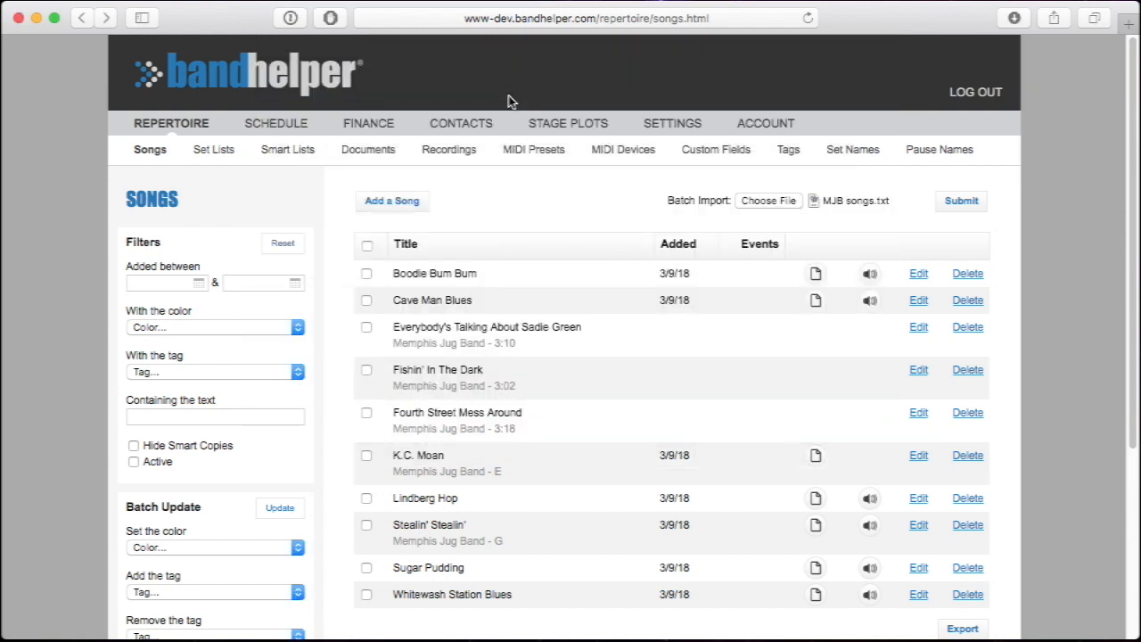
{"action": "left_click", "coordinate": [960, 201]}
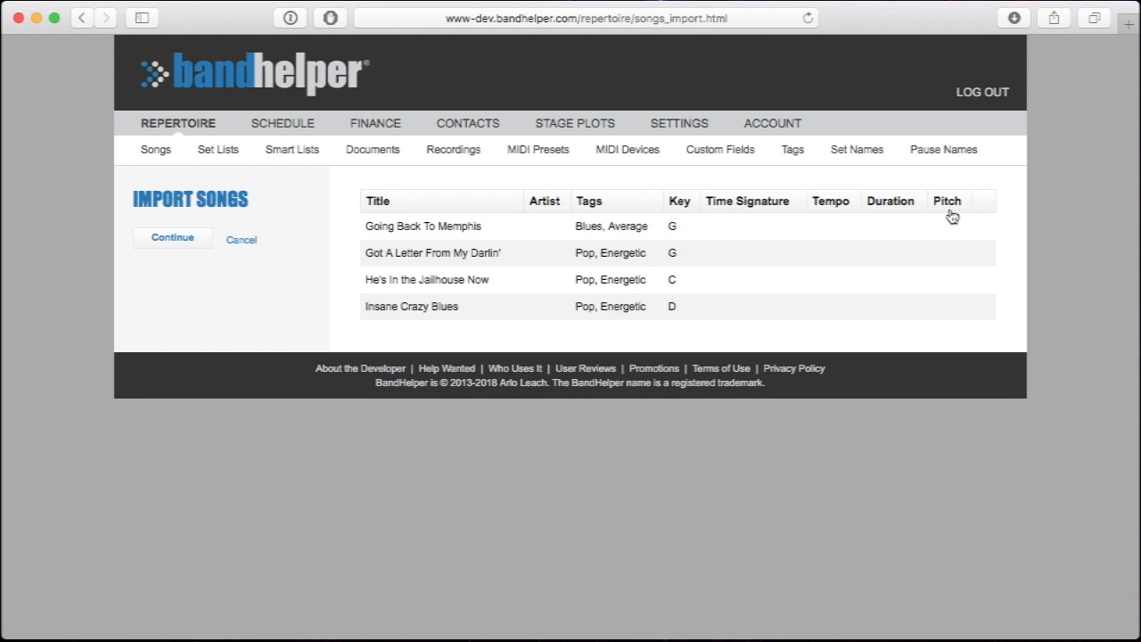
{"action": "left_click", "coordinate": [172, 237]}
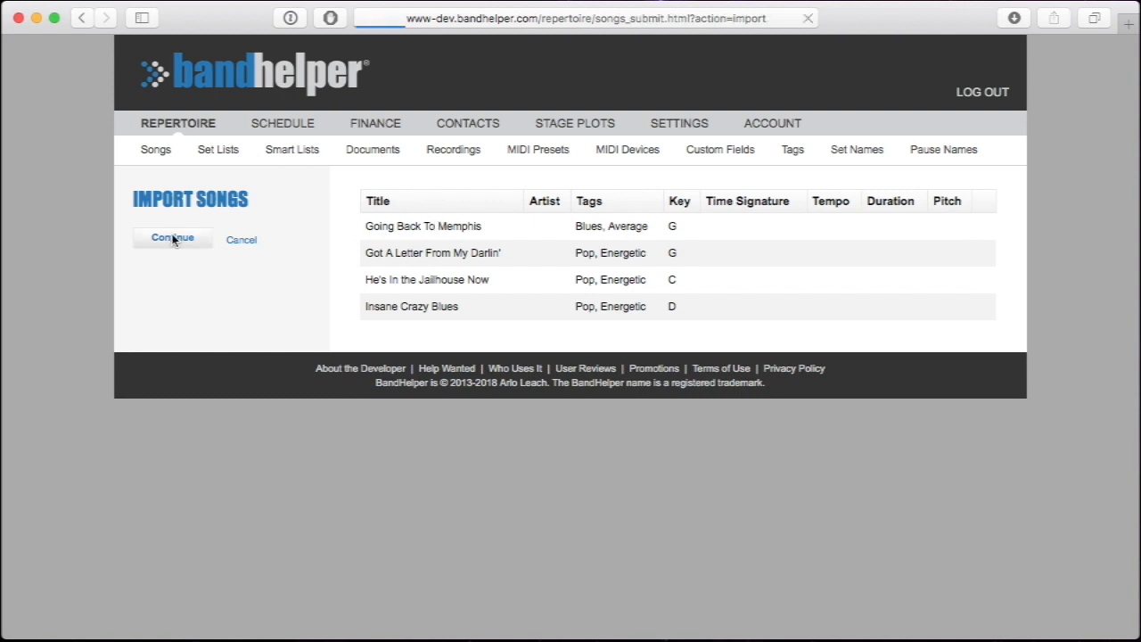
{"action": "left_click", "coordinate": [172, 238]}
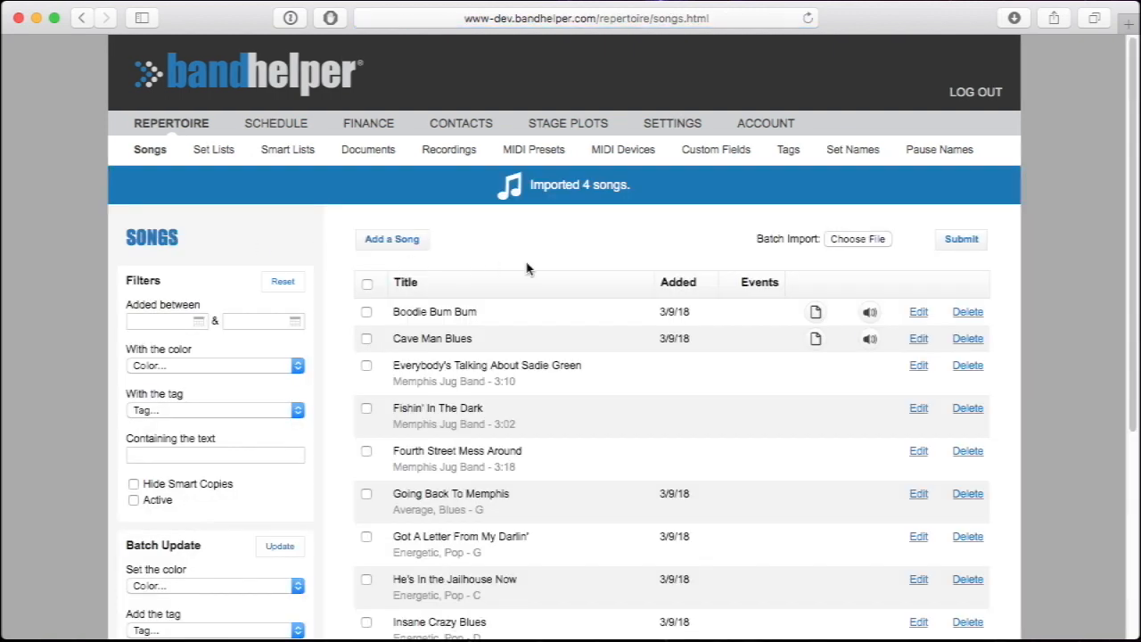
{"action": "scroll", "scroll_direction": "down", "scroll_amount": 3}
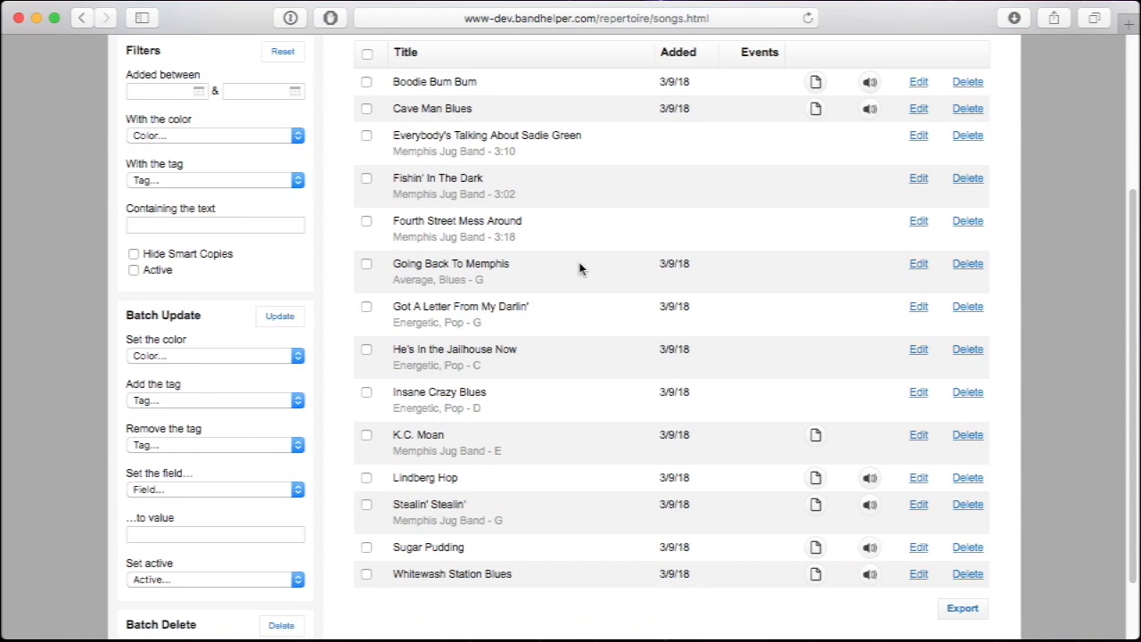
{"action": "mouse_move", "coordinate": [918, 263]}
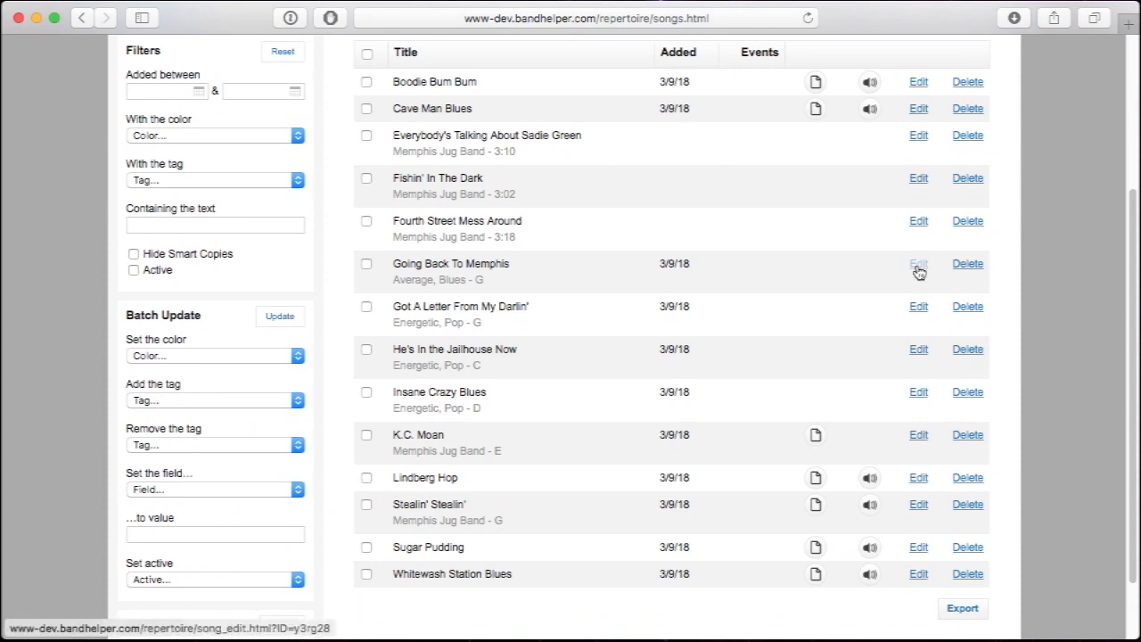
{"action": "left_click", "coordinate": [918, 263]}
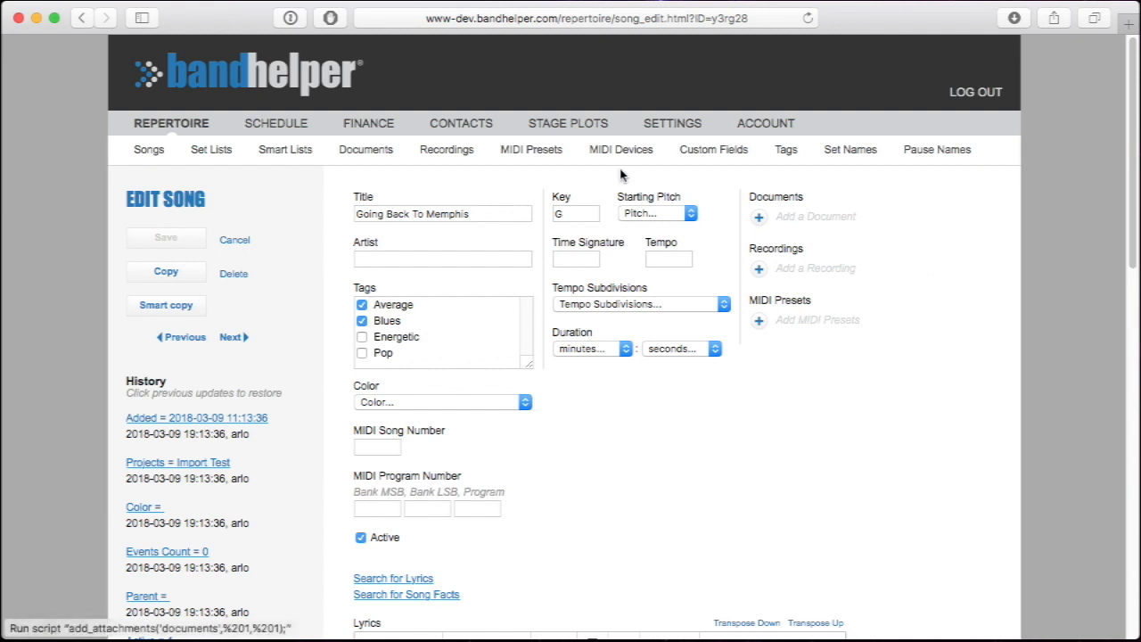
View the empty MIDI Presets and Contacts lists, then go home to Tutorials
{"action": "left_click", "coordinate": [530, 149]}
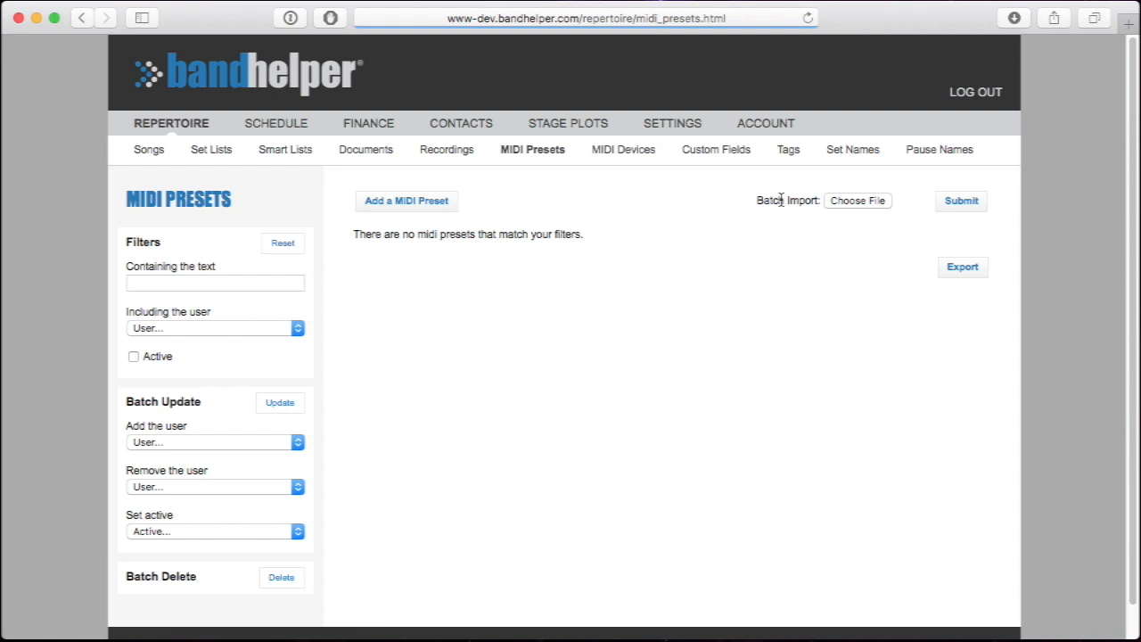
{"action": "mouse_move", "coordinate": [793, 203]}
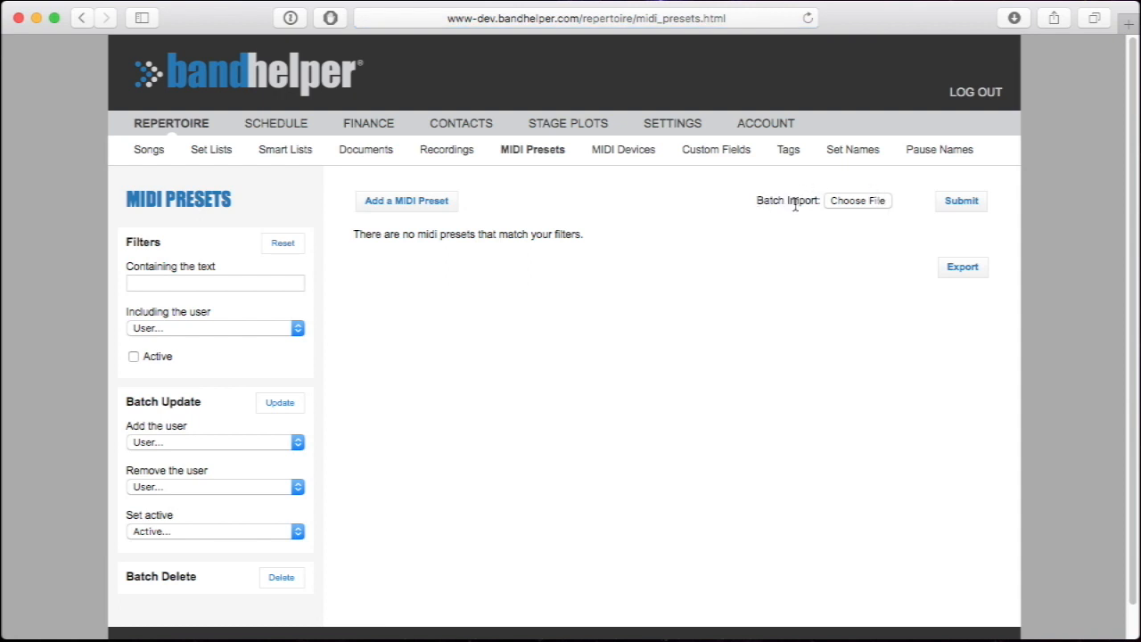
{"action": "left_click", "coordinate": [461, 123]}
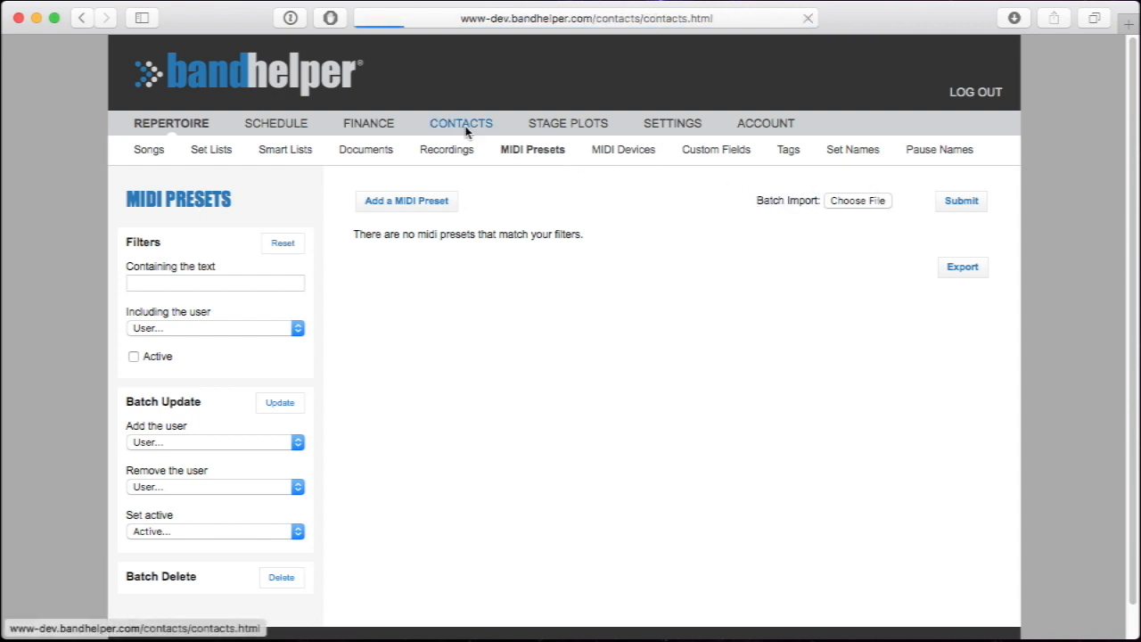
{"action": "left_click", "coordinate": [461, 123]}
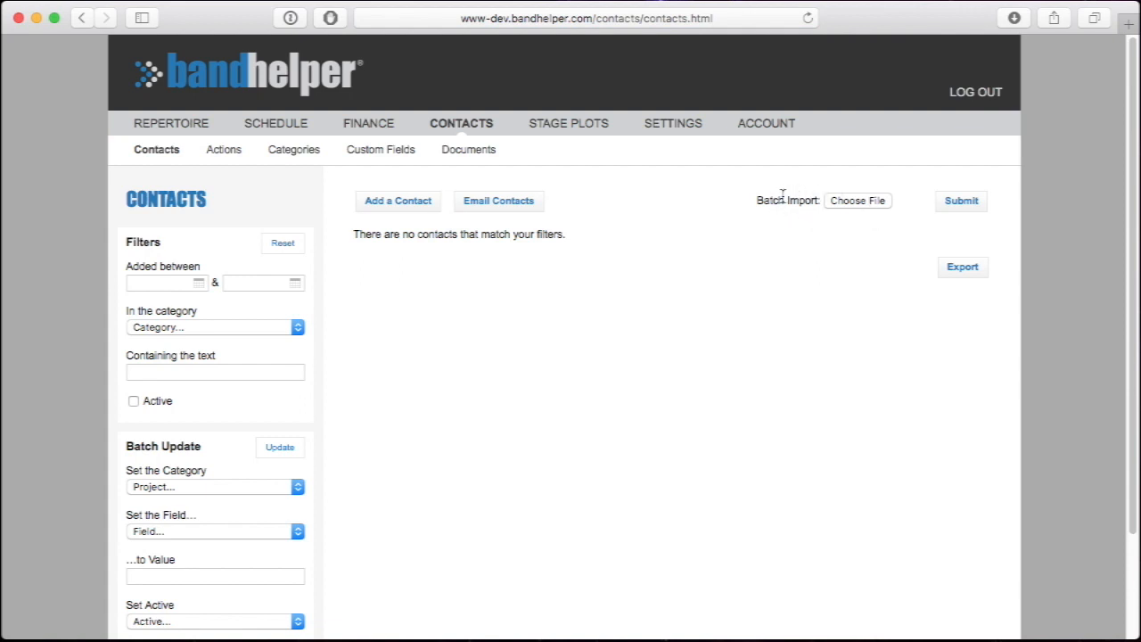
{"action": "left_click", "coordinate": [248, 71]}
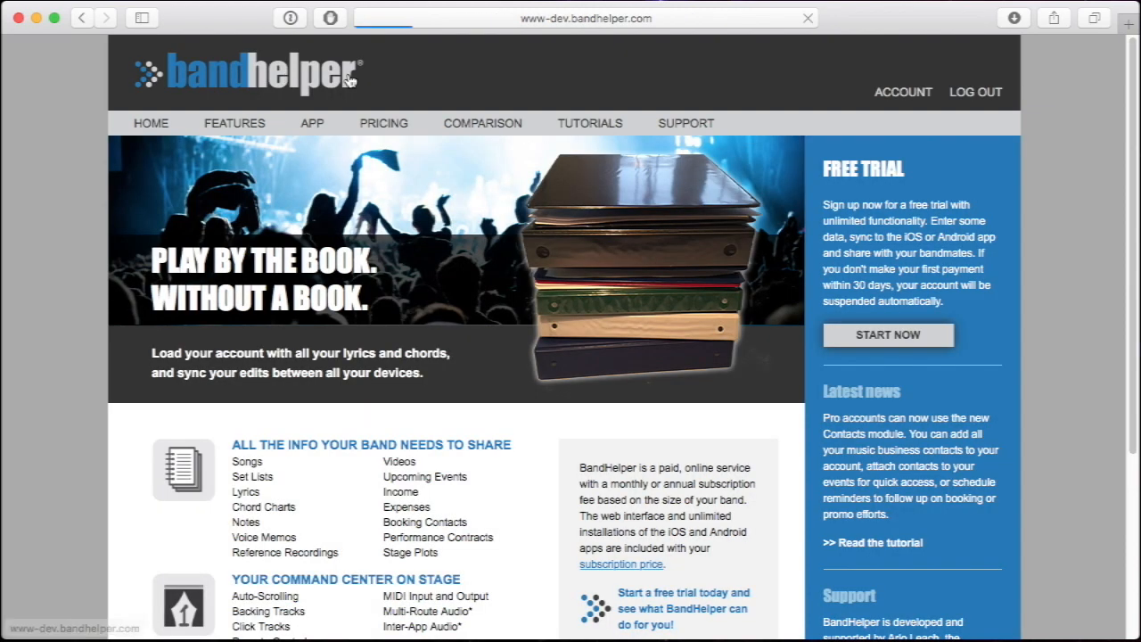
{"action": "left_click", "coordinate": [590, 123]}
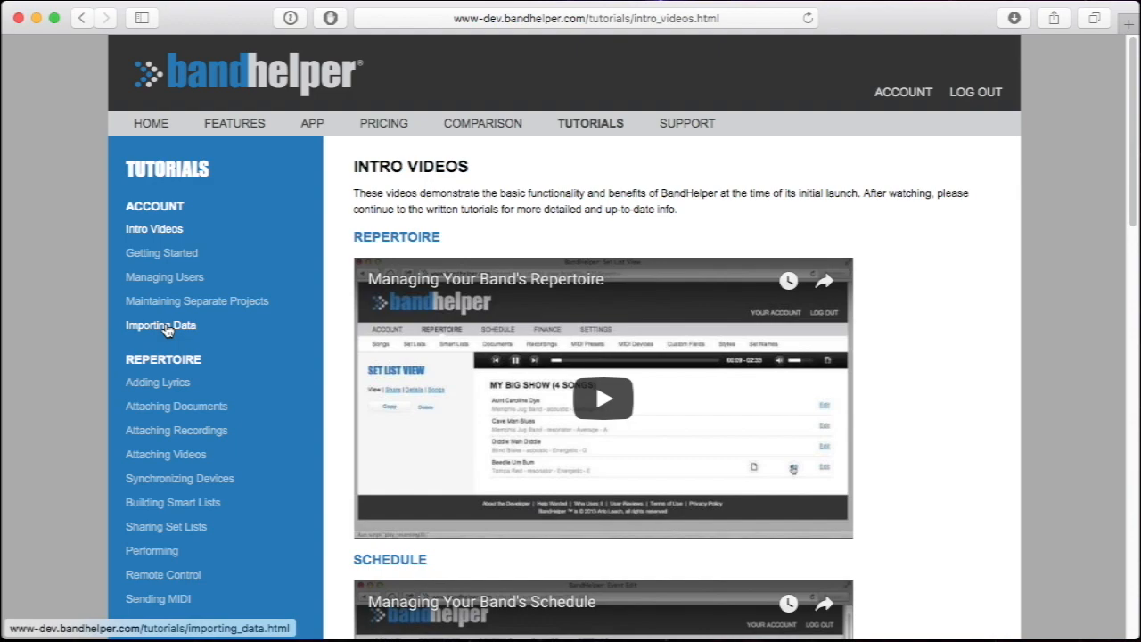
Read through the Importing Data tutorial, then return to the Repertoire song list
{"action": "left_click", "coordinate": [161, 324]}
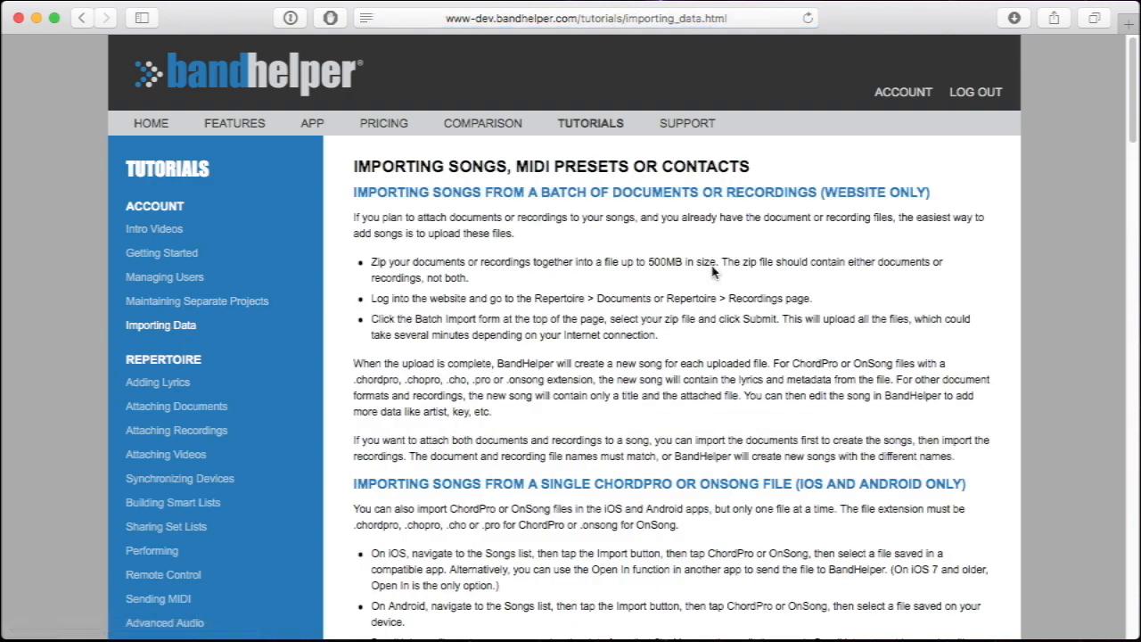
{"action": "scroll", "scroll_direction": "down", "scroll_amount": 3}
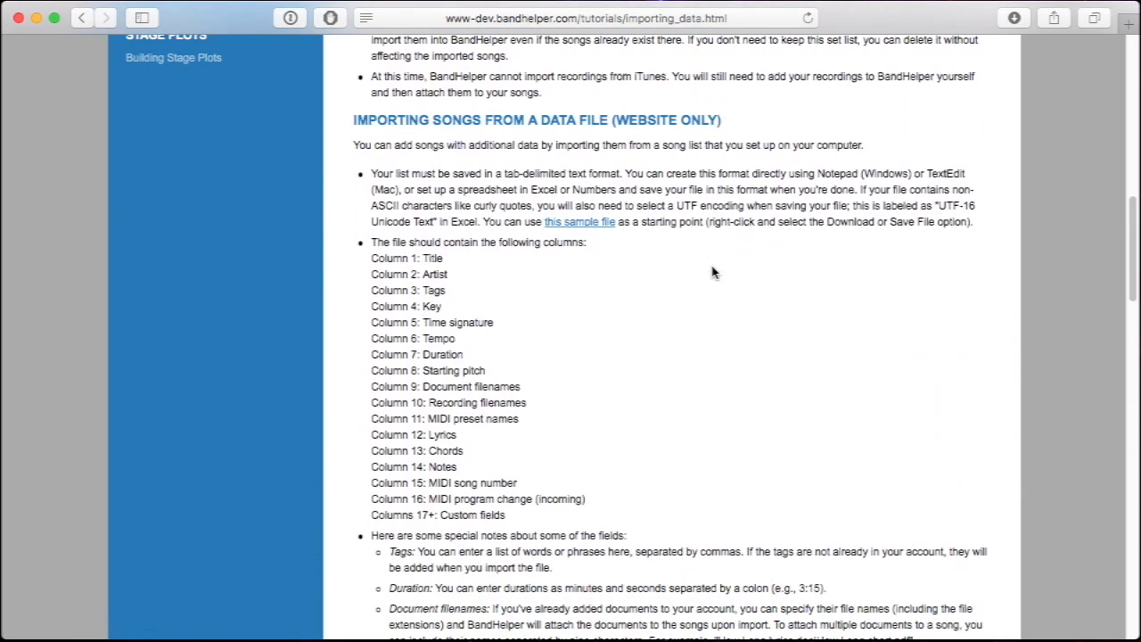
{"action": "scroll", "scroll_direction": "down", "scroll_amount": 3}
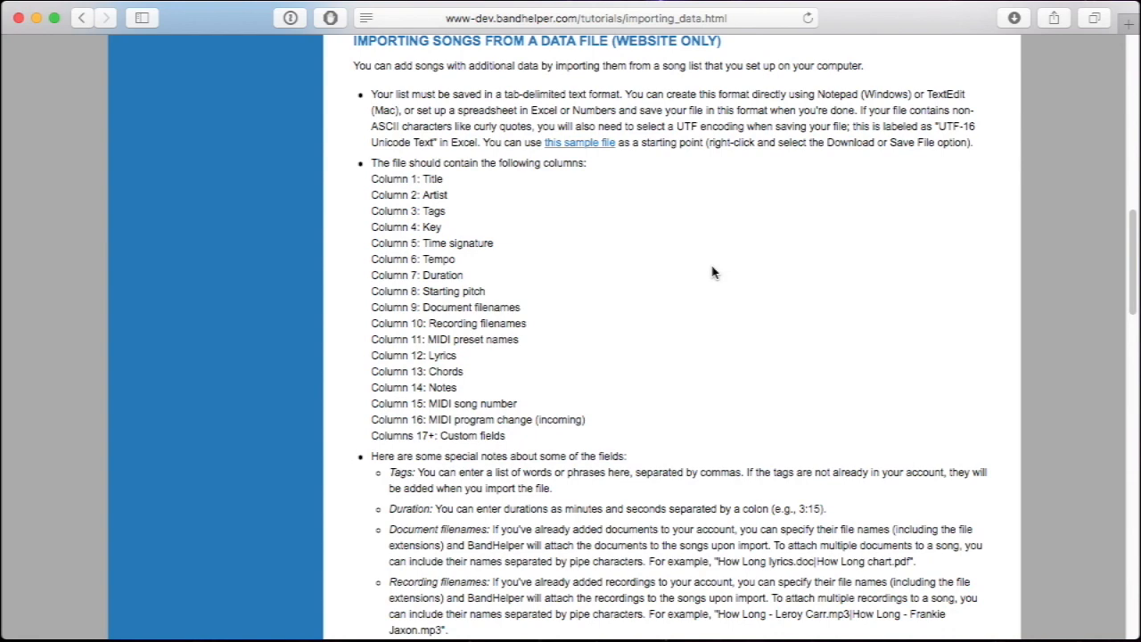
{"action": "scroll", "scroll_direction": "down", "scroll_amount": 3}
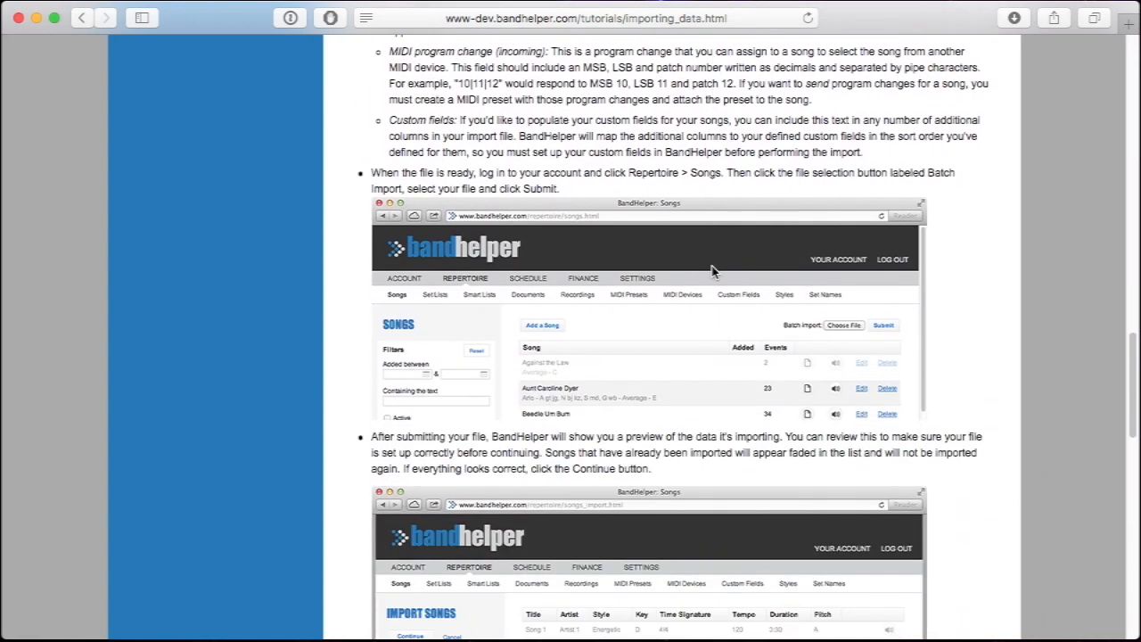
{"action": "scroll", "scroll_direction": "down", "scroll_amount": 3}
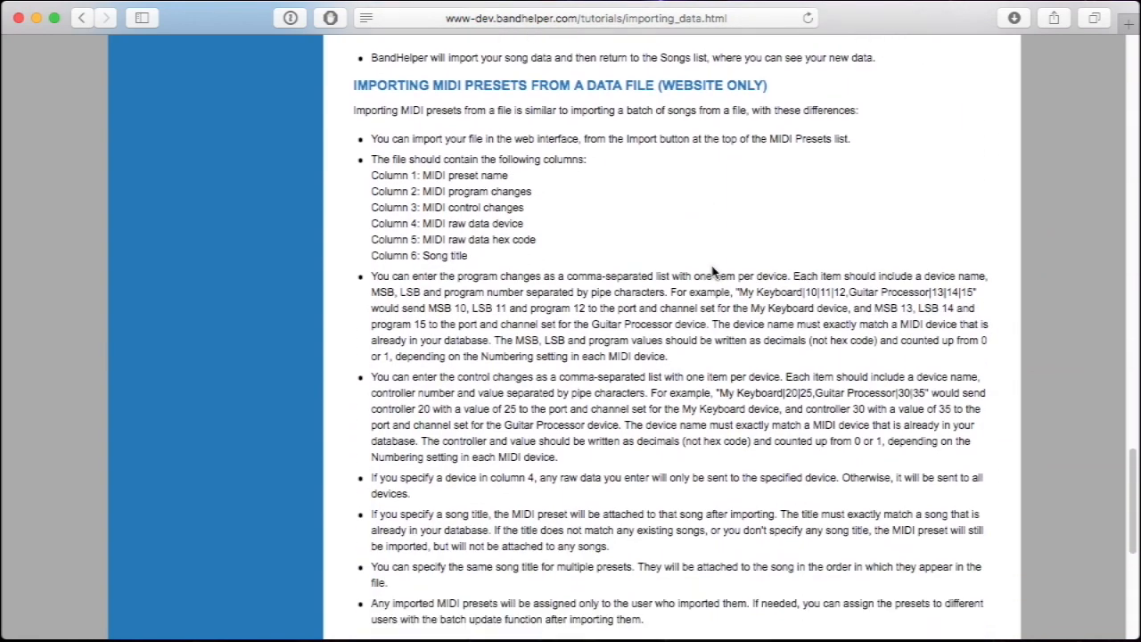
{"action": "scroll", "scroll_direction": "down", "scroll_amount": 3}
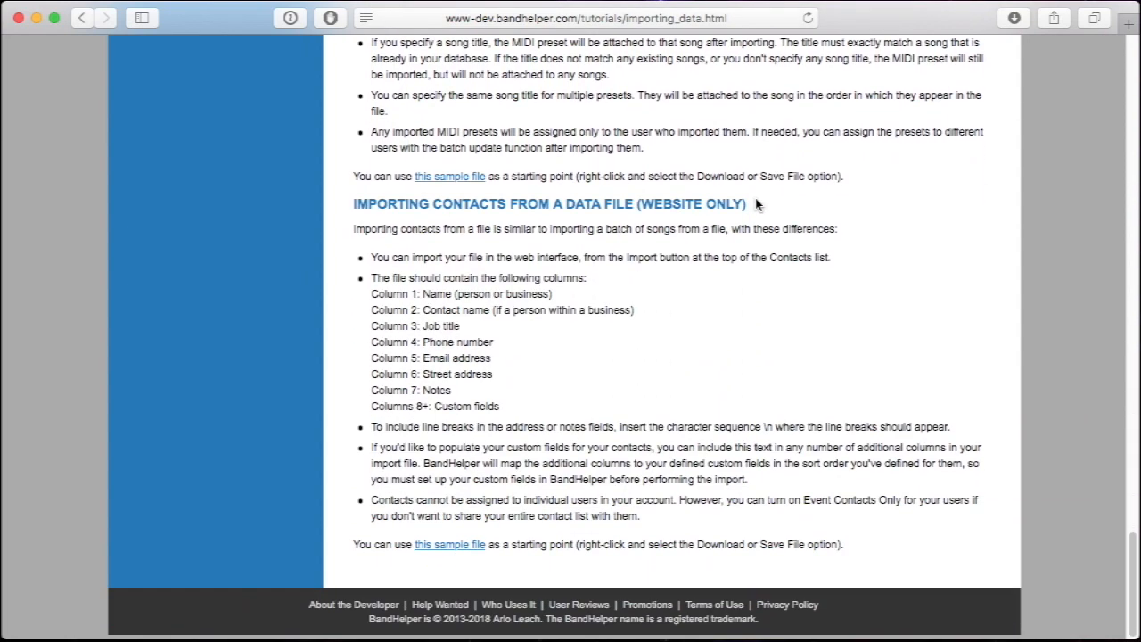
{"action": "scroll", "scroll_direction": "down", "scroll_amount": 3}
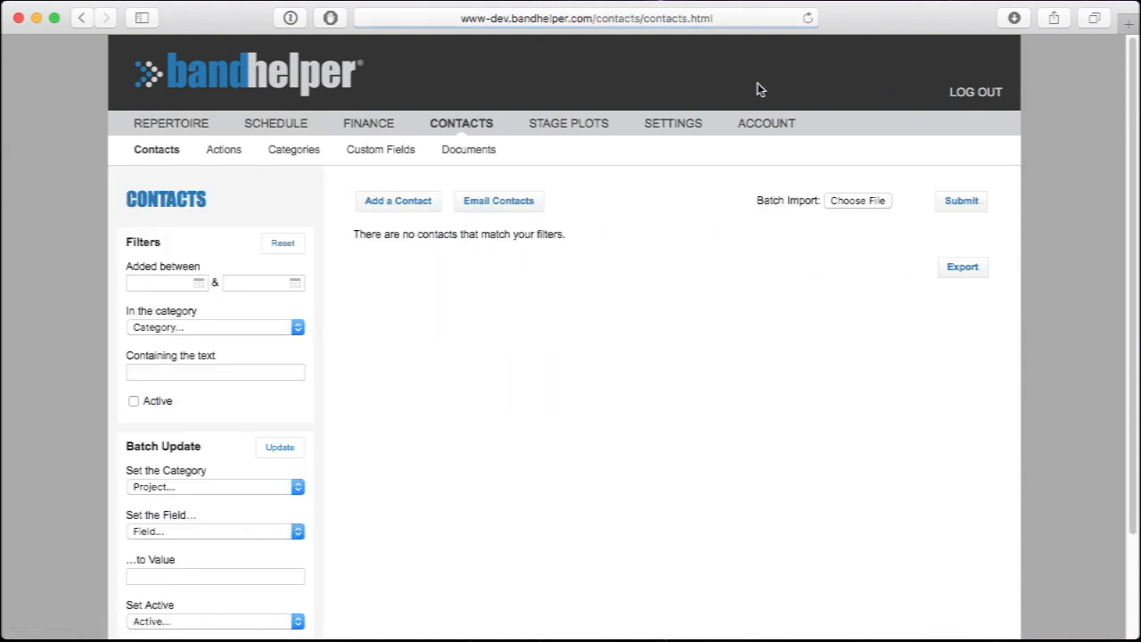
{"action": "left_click", "coordinate": [170, 123]}
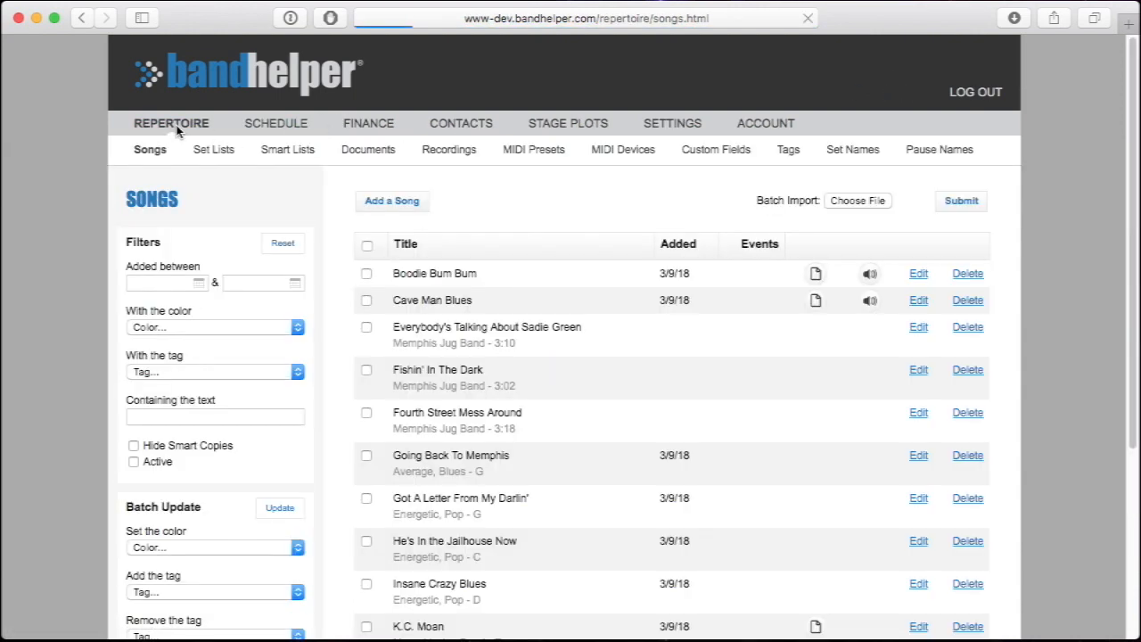